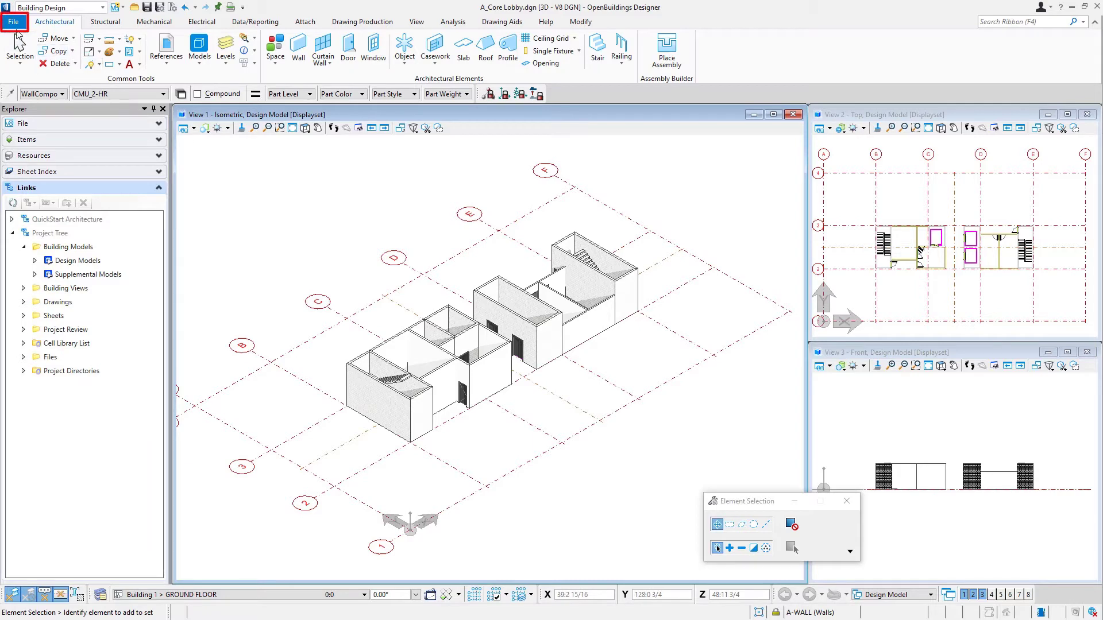
- Save the lobby core model as a new copy named A_Core Office.dgn via Save As
click(14, 12)
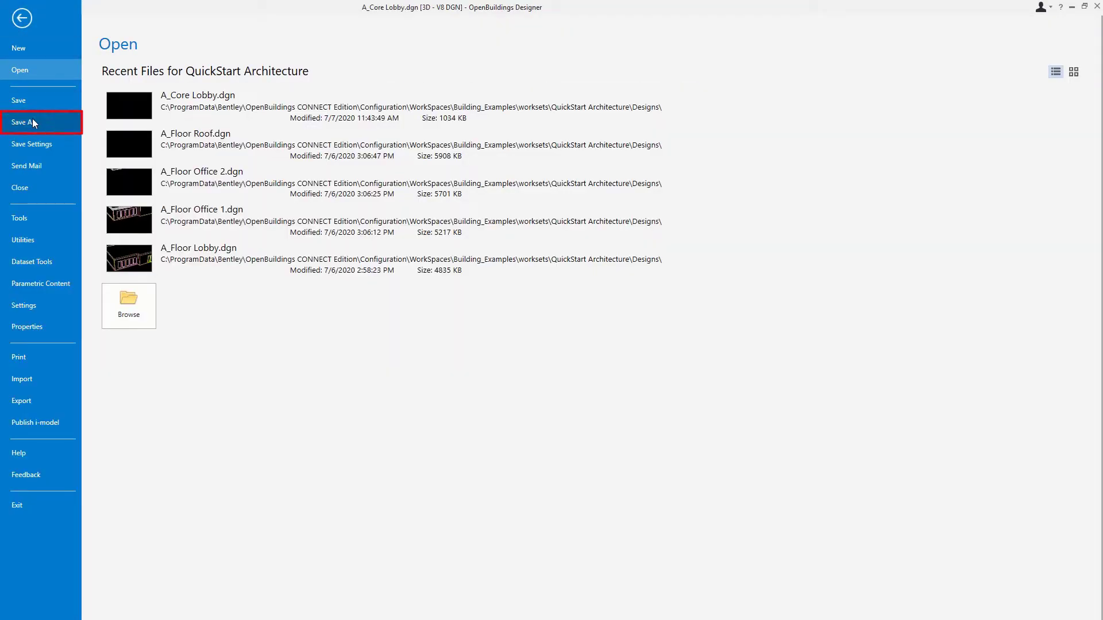
click(27, 123)
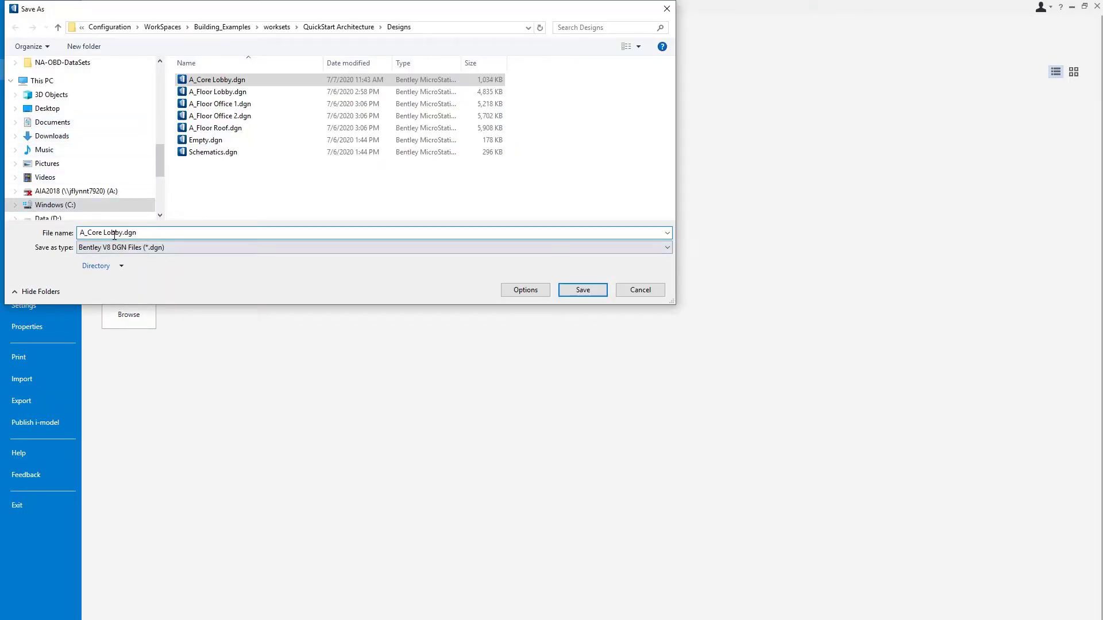
double_click(113, 232)
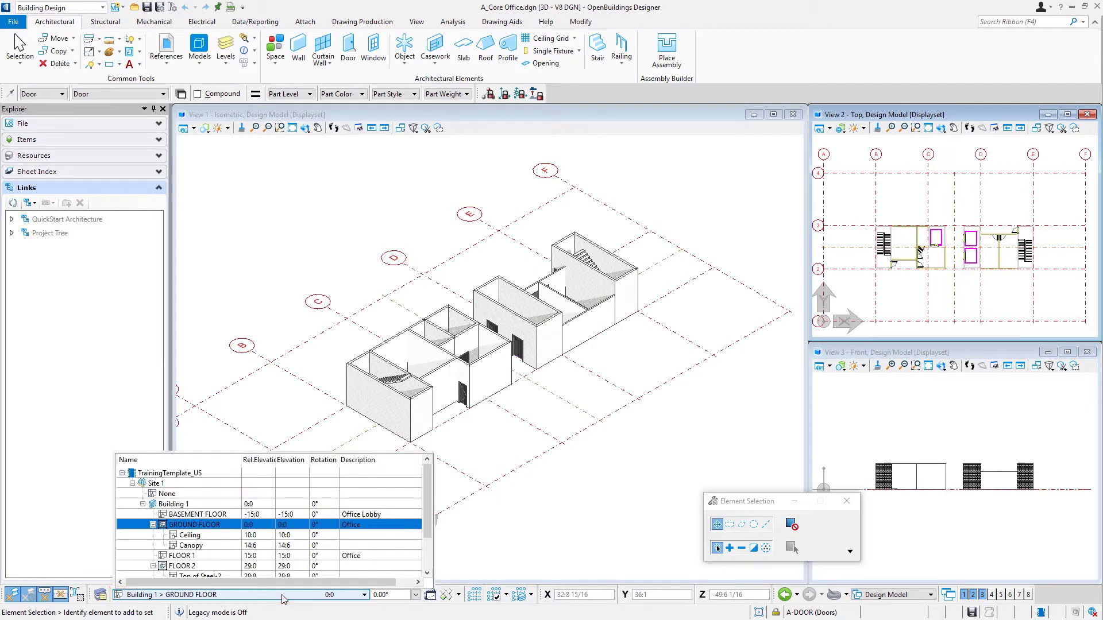
- Make FLOOR 1 of Building 1 the active floor from the status bar floor list
click(181, 556)
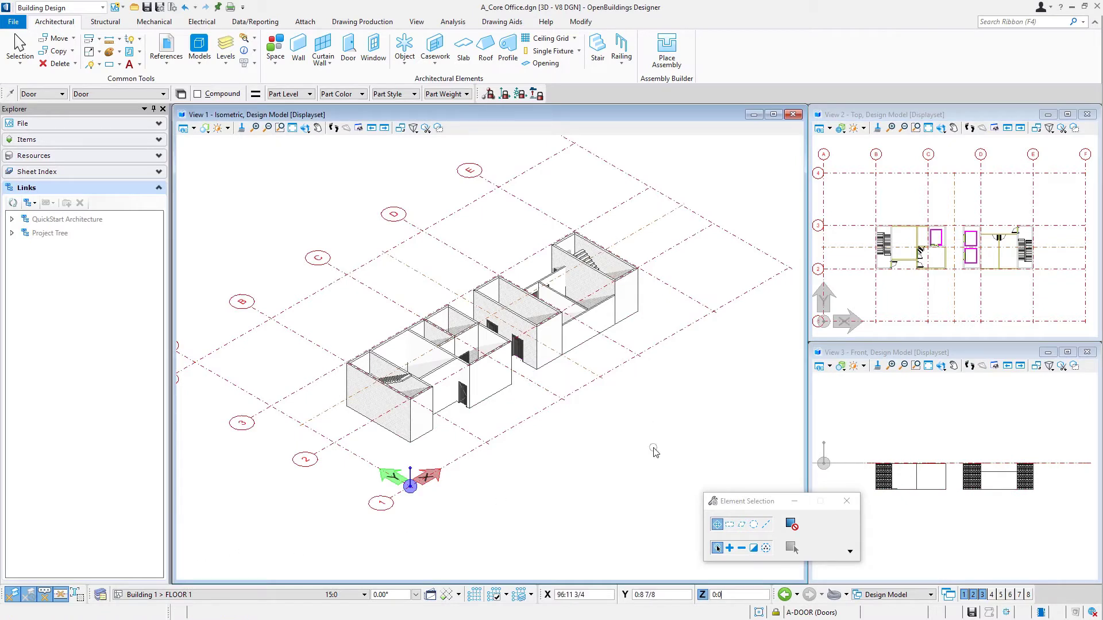
mouse_move(652, 450)
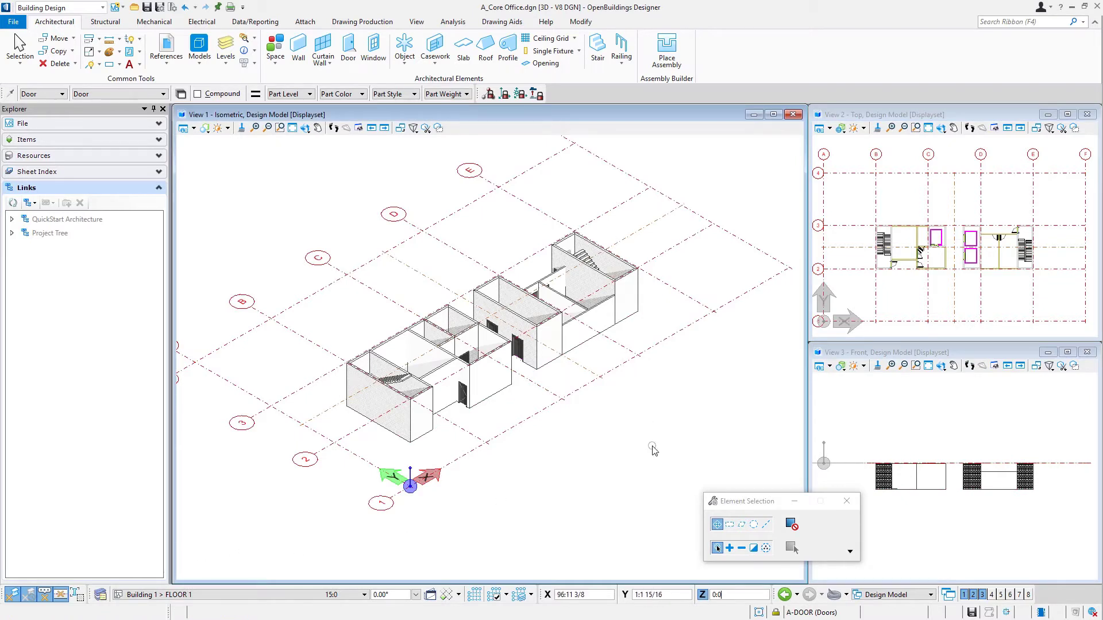
mouse_move(295, 190)
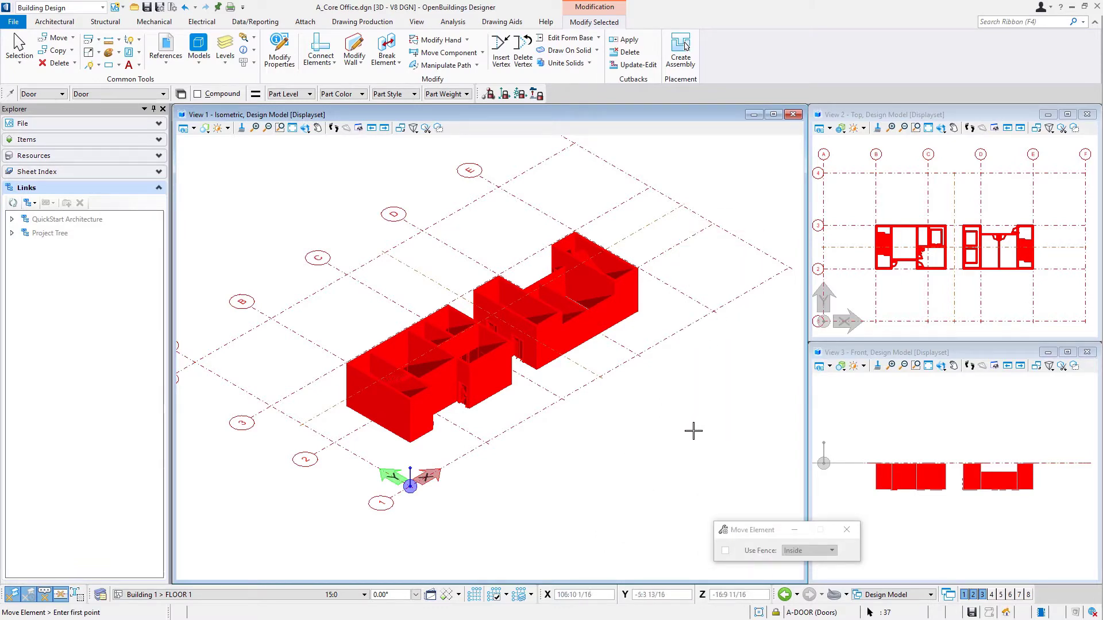
- Move the entire core vertically up to the FLOOR 1 level and clear the selection
click(692, 429)
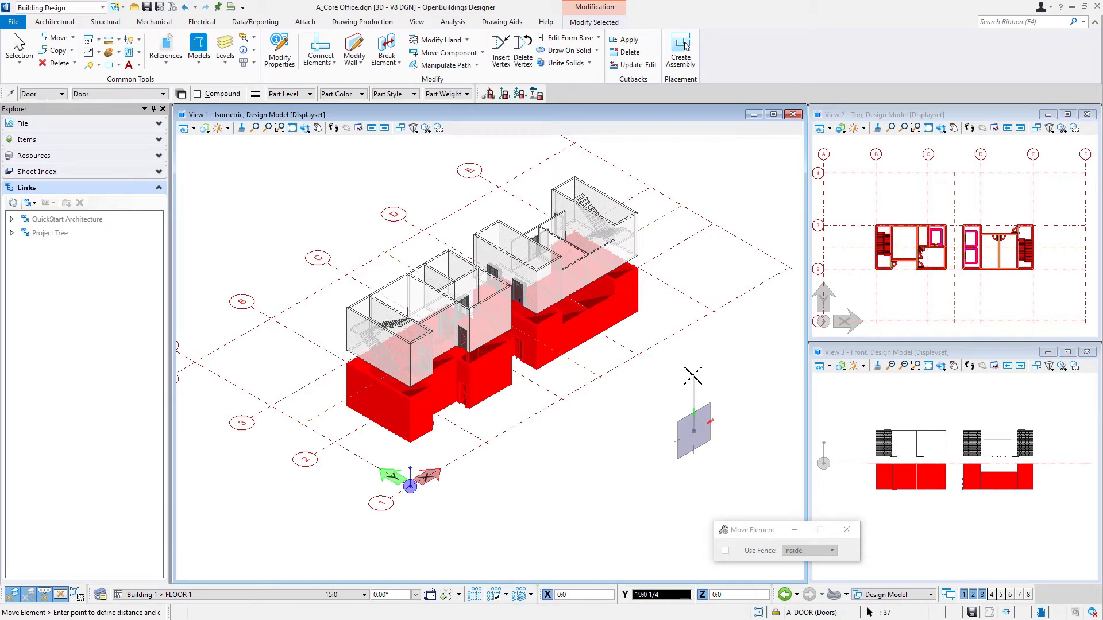
key(Return)
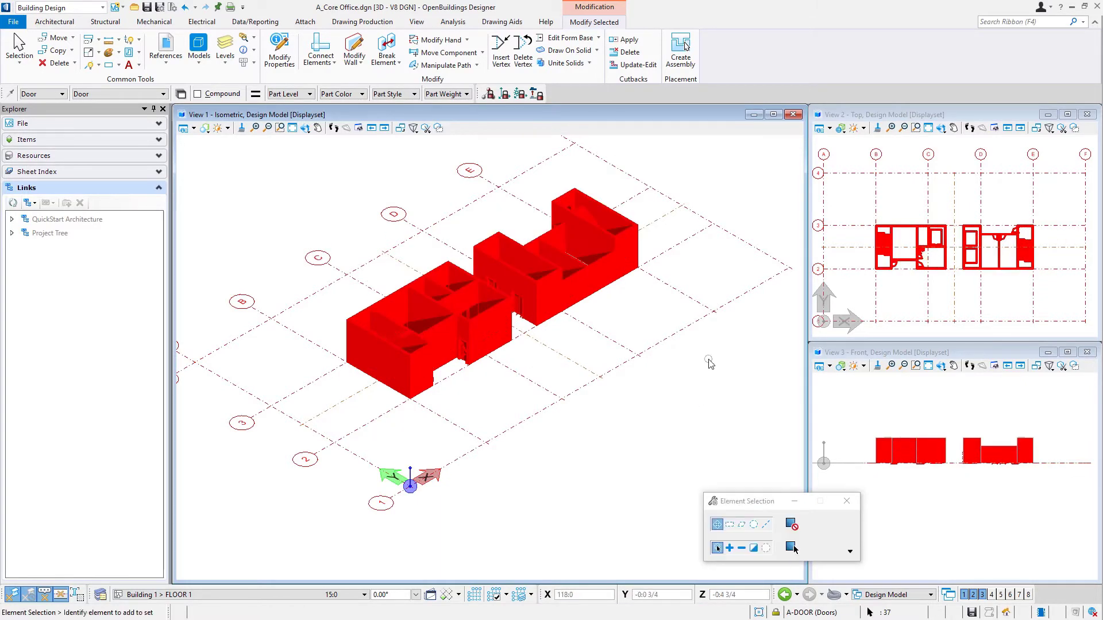
click(54, 22)
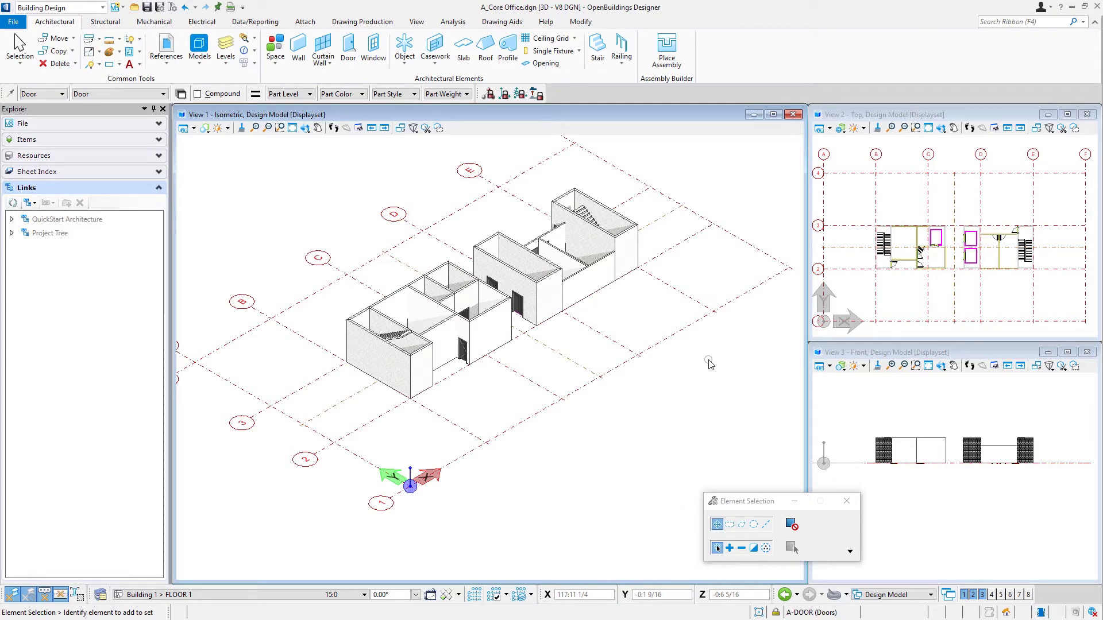
mouse_move(708, 364)
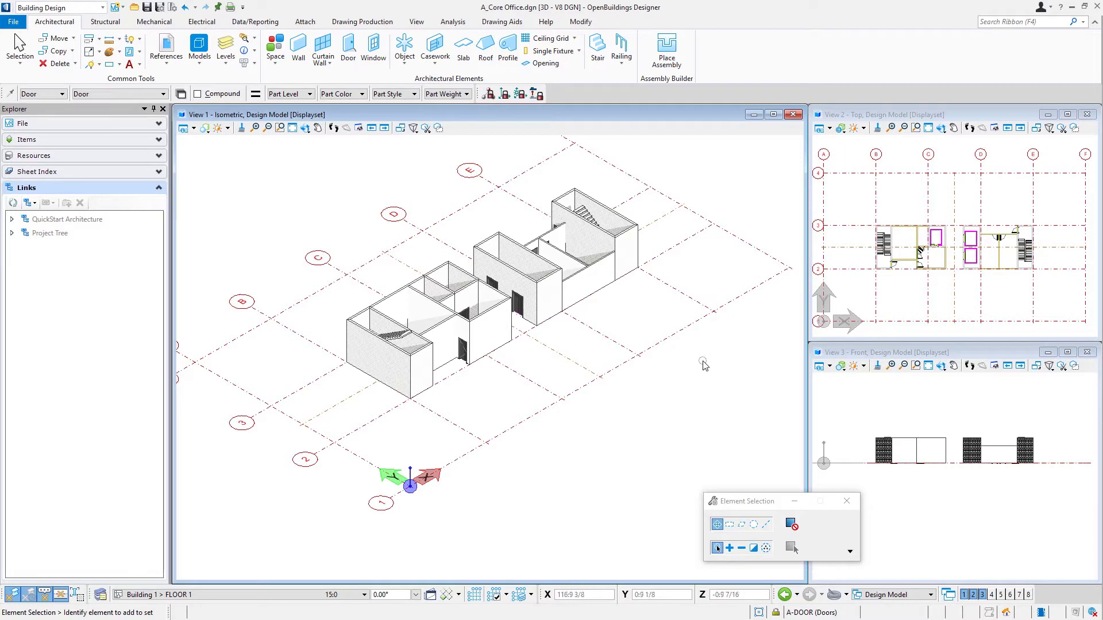
mouse_move(653, 301)
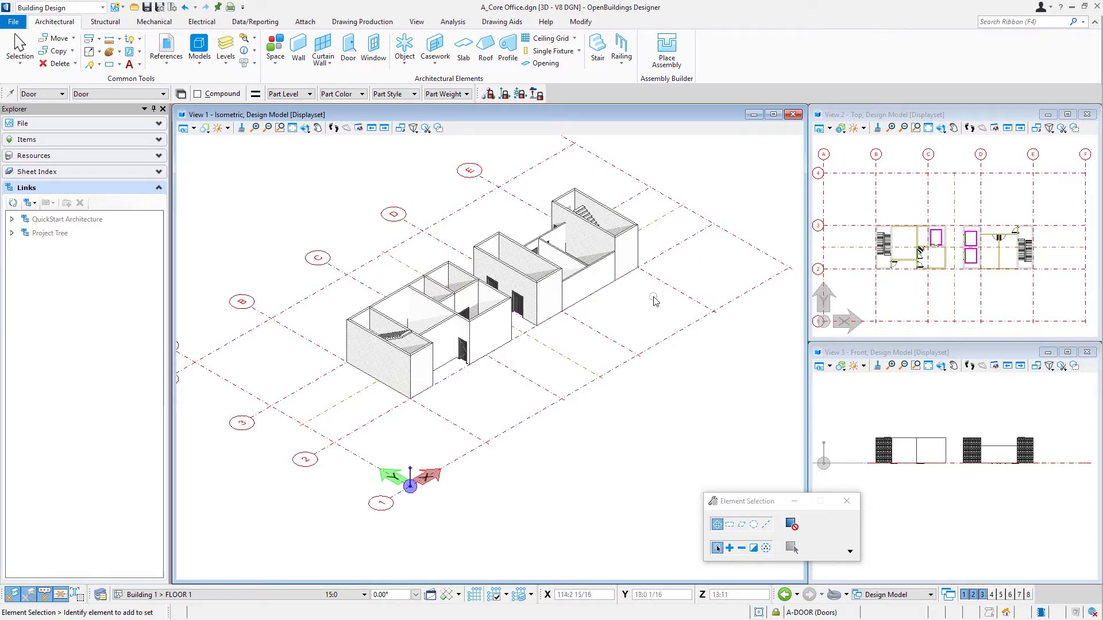
click(570, 264)
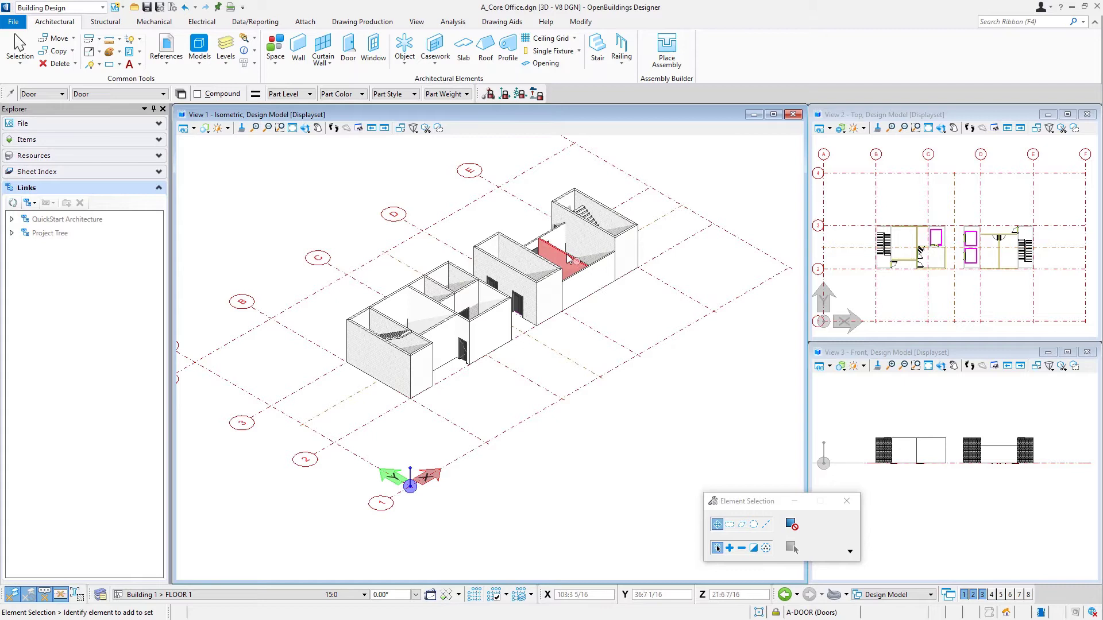
mouse_move(549, 242)
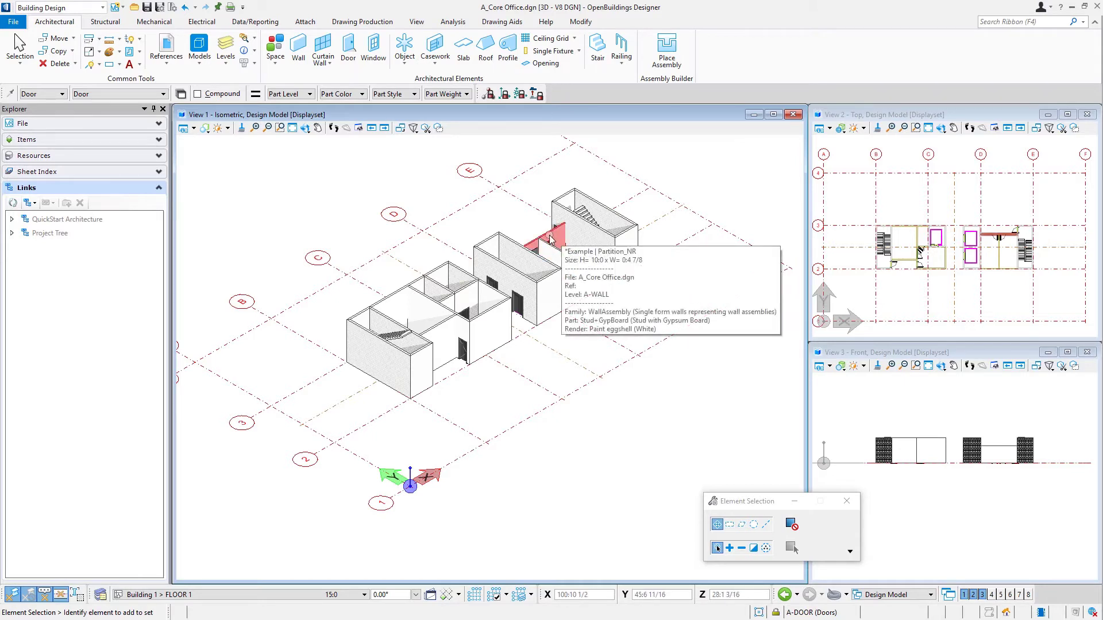
mouse_move(721, 301)
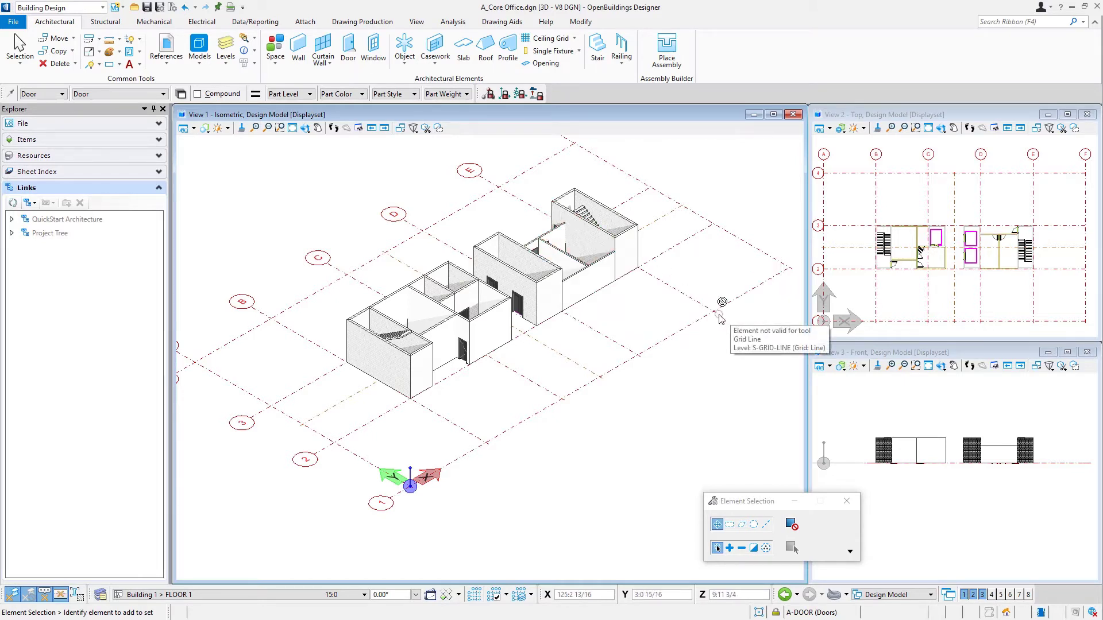
mouse_move(715, 318)
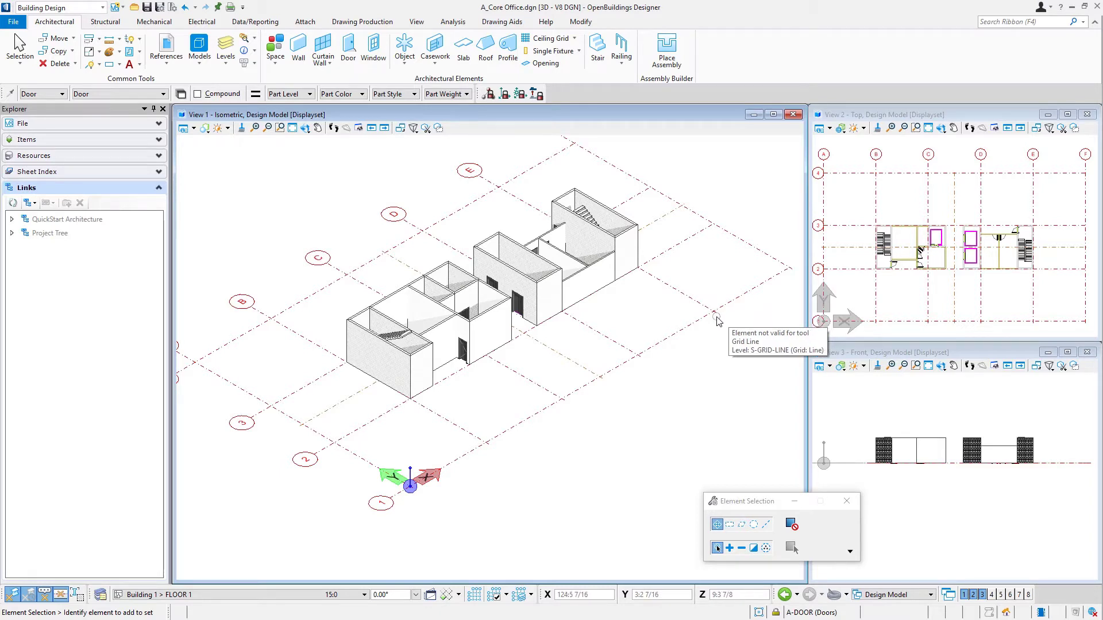
mouse_move(714, 320)
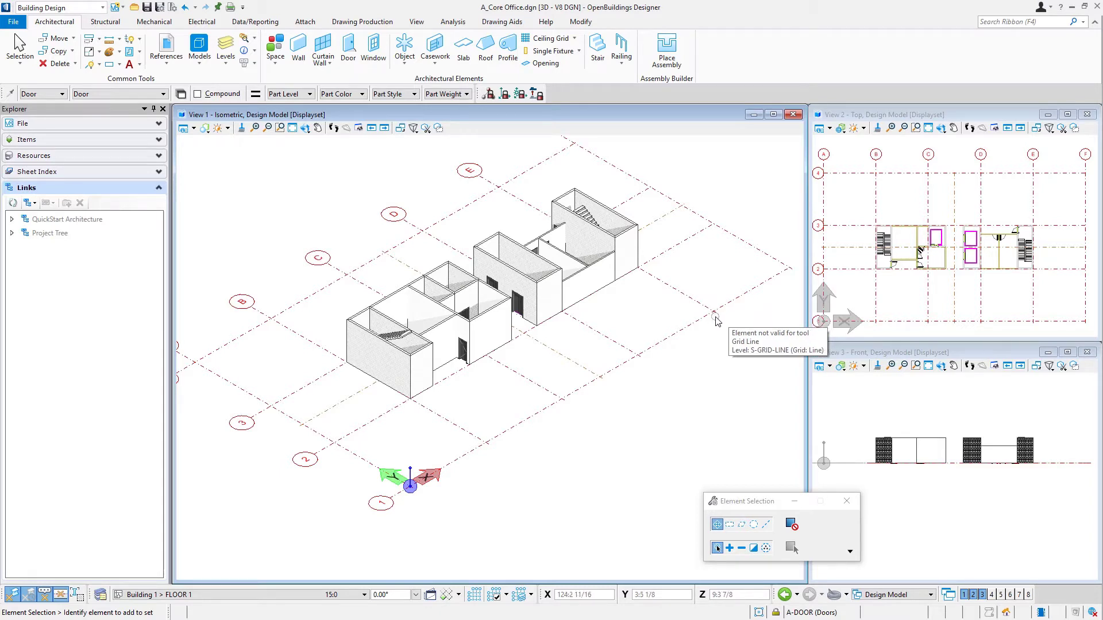
mouse_move(715, 318)
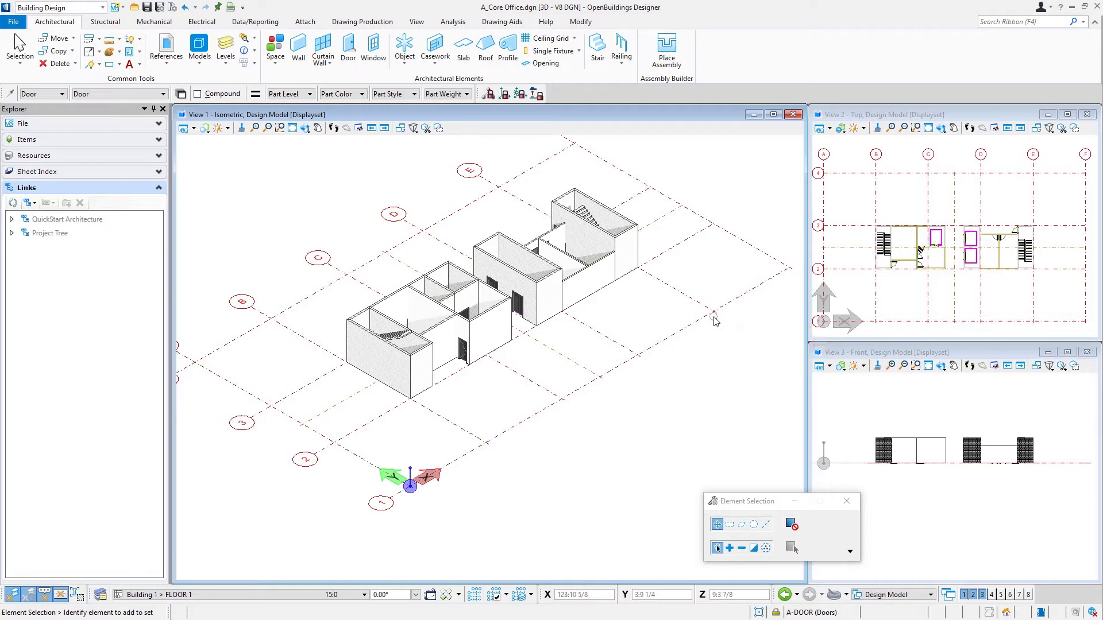
mouse_move(713, 309)
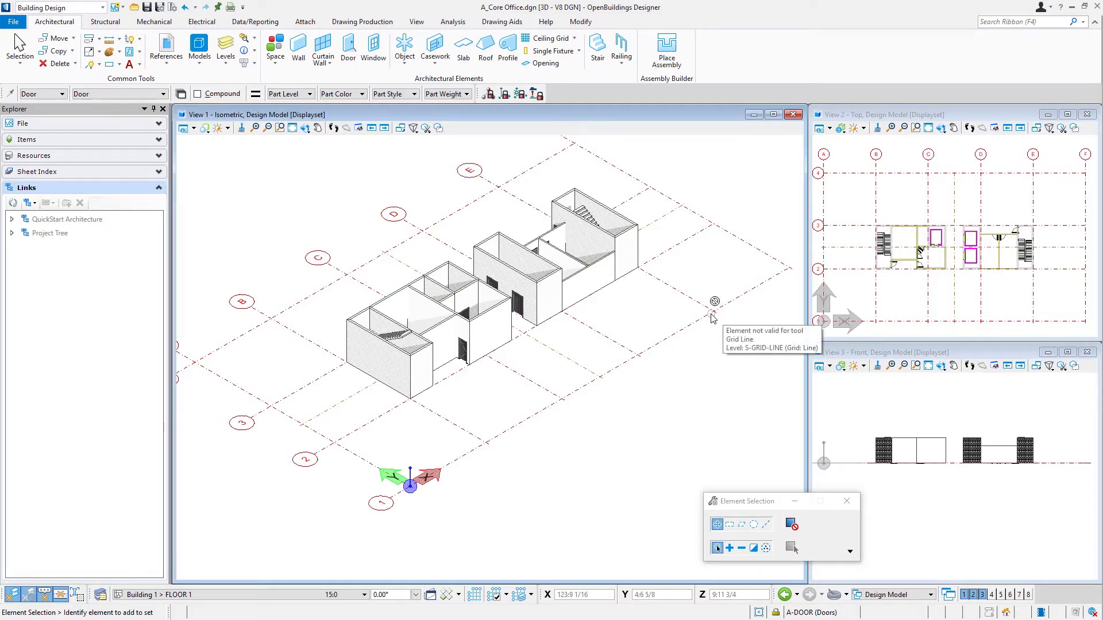
mouse_move(674, 391)
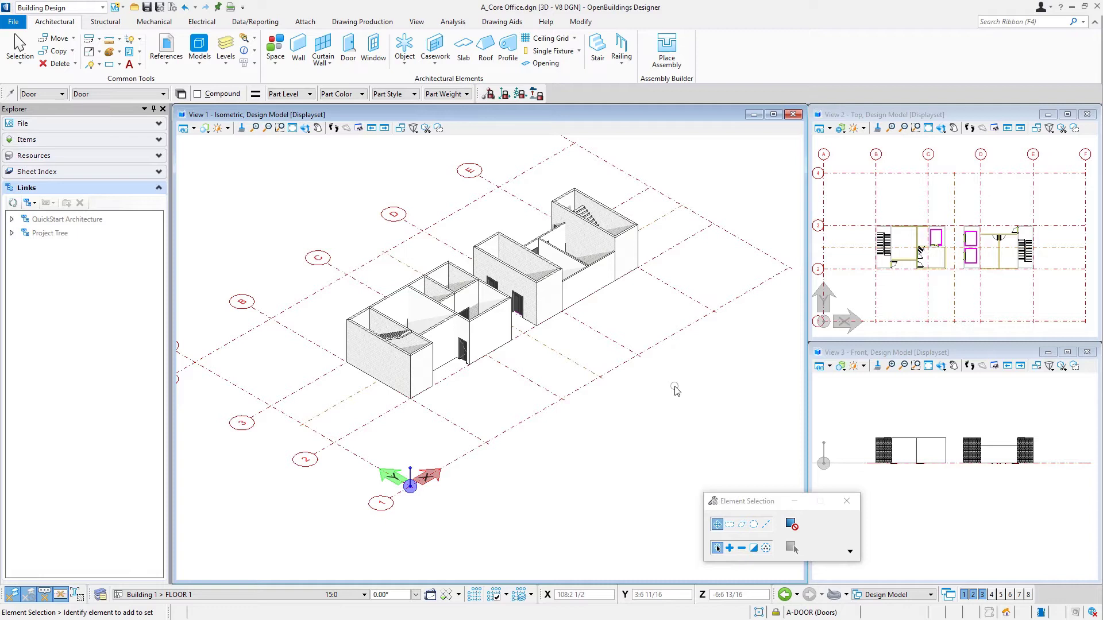
mouse_move(681, 394)
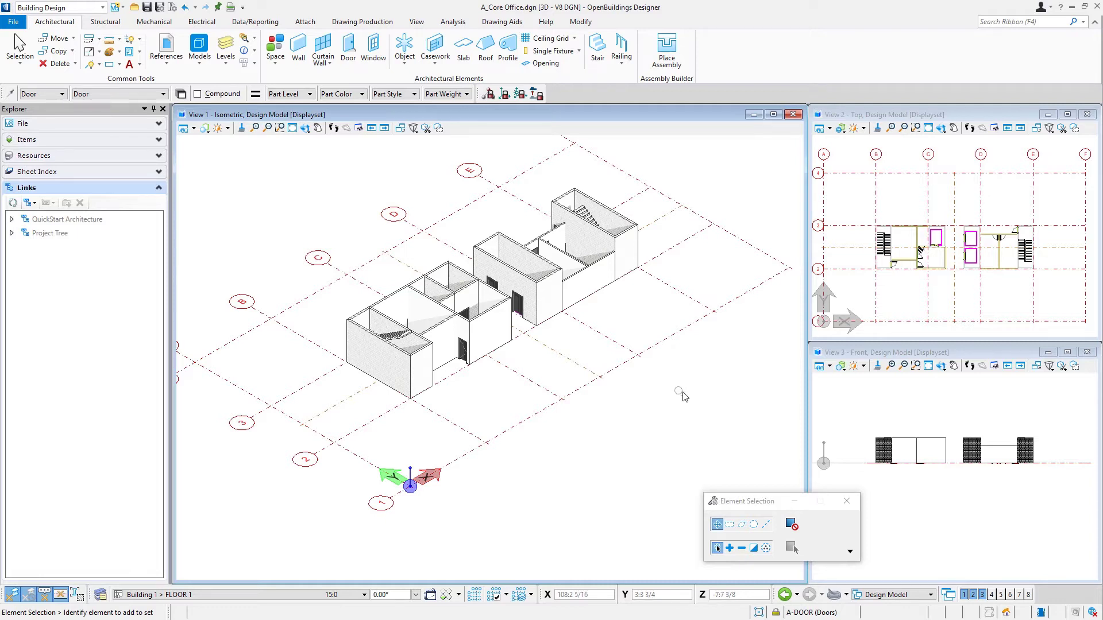
mouse_move(559, 181)
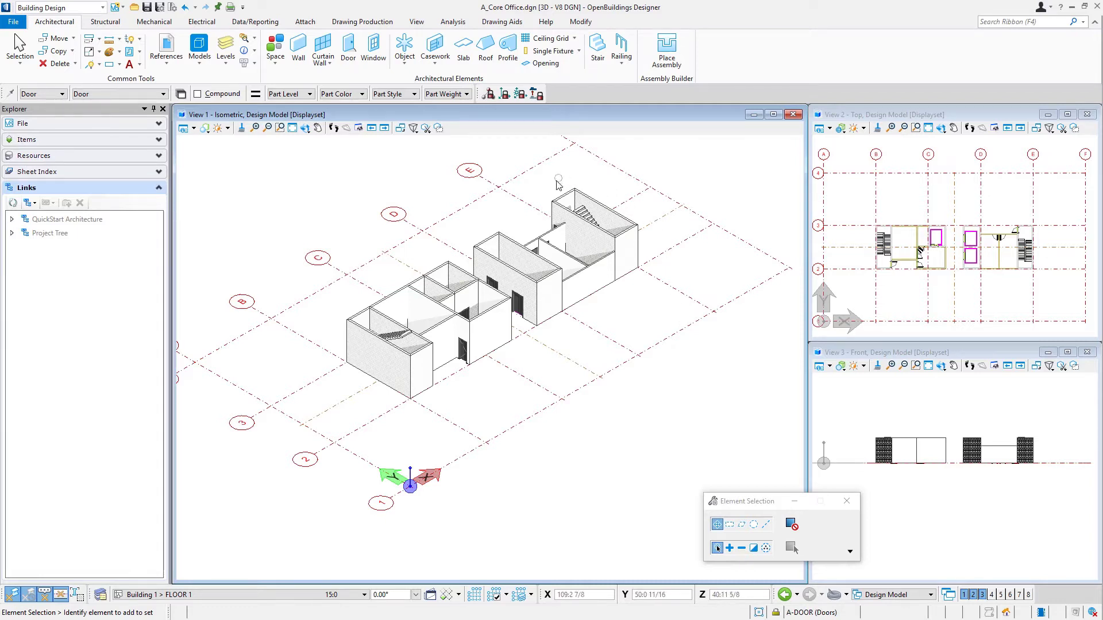
mouse_move(695, 380)
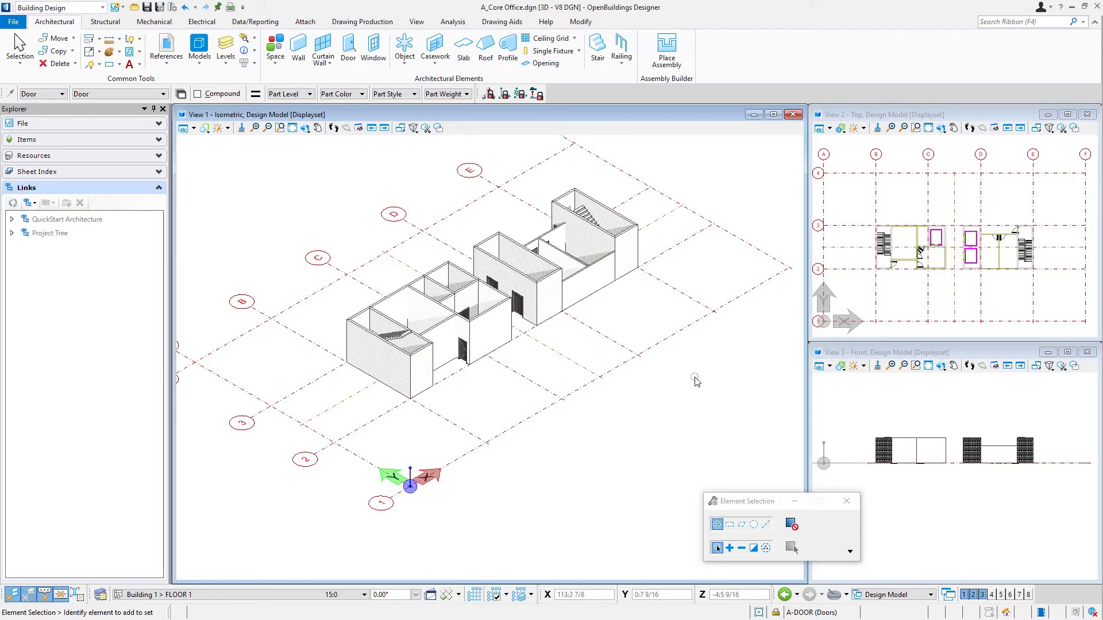
mouse_move(692, 362)
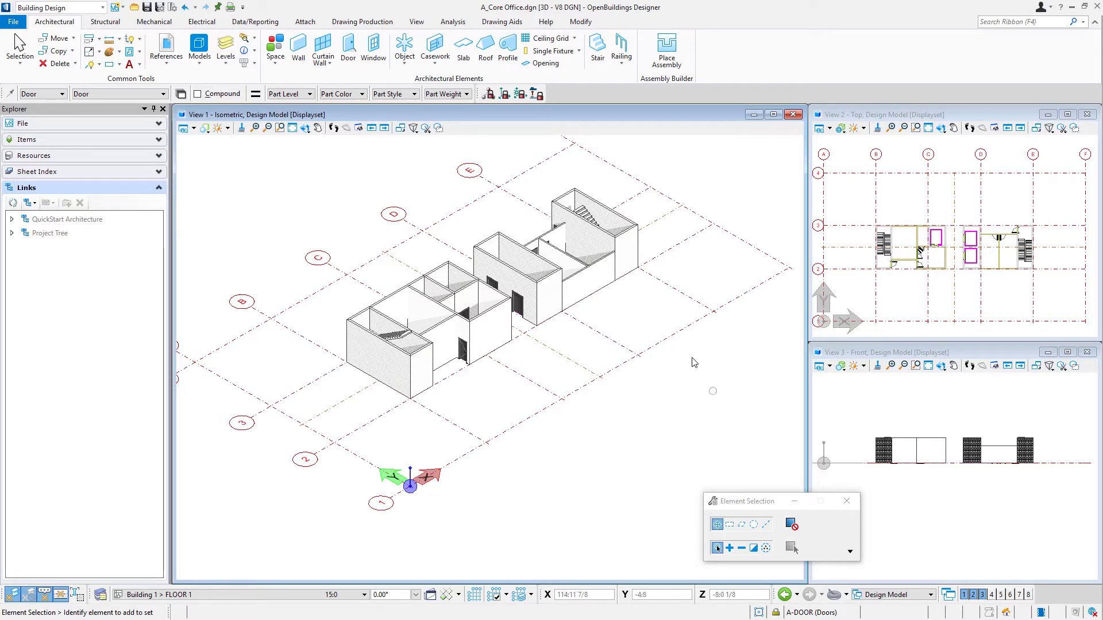
mouse_move(255, 22)
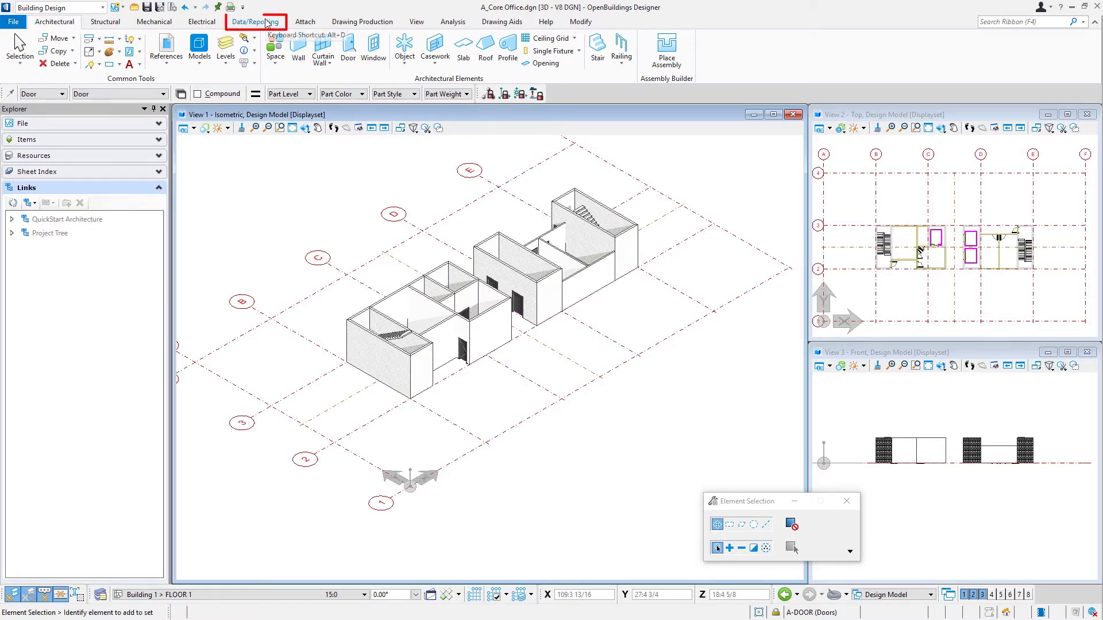
- Show the Schedules report listing all 25 Wall catalog items with widths and heights
click(255, 22)
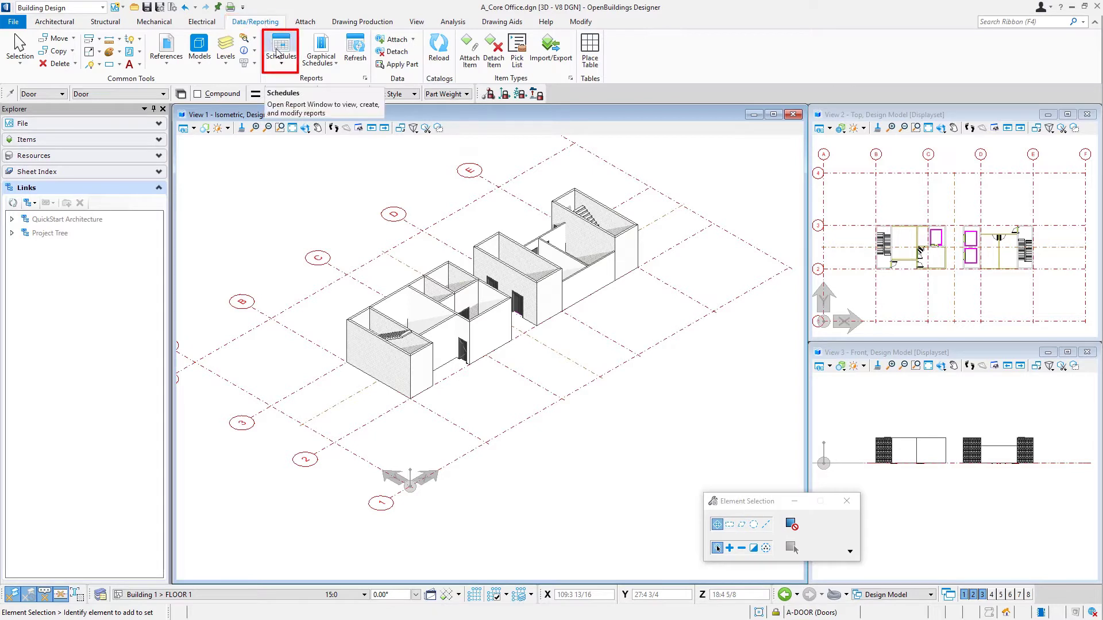
click(280, 49)
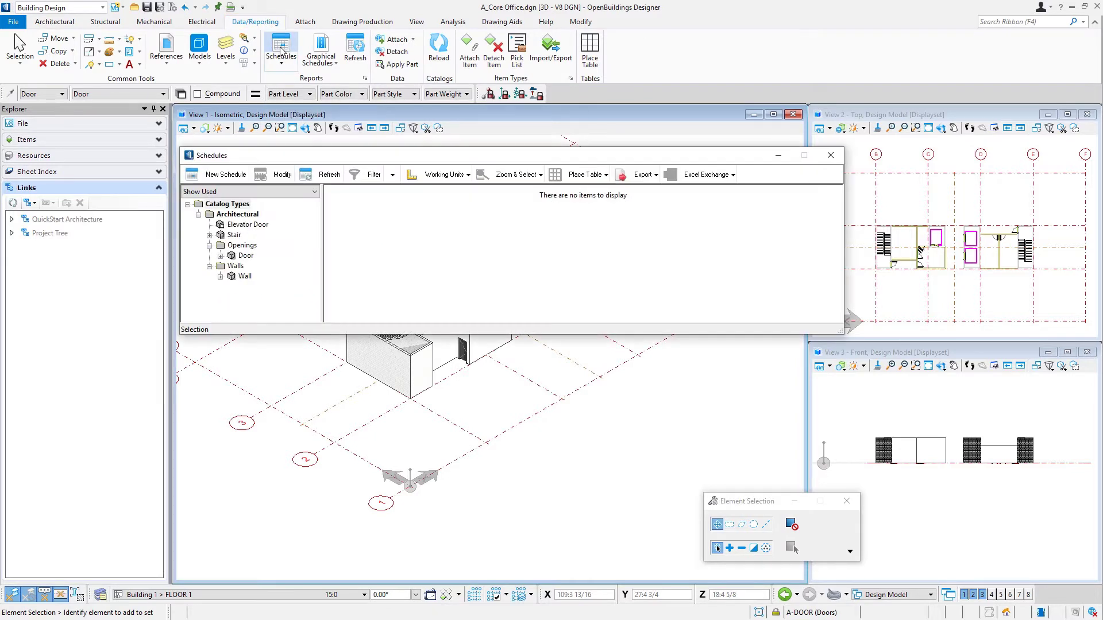
click(246, 276)
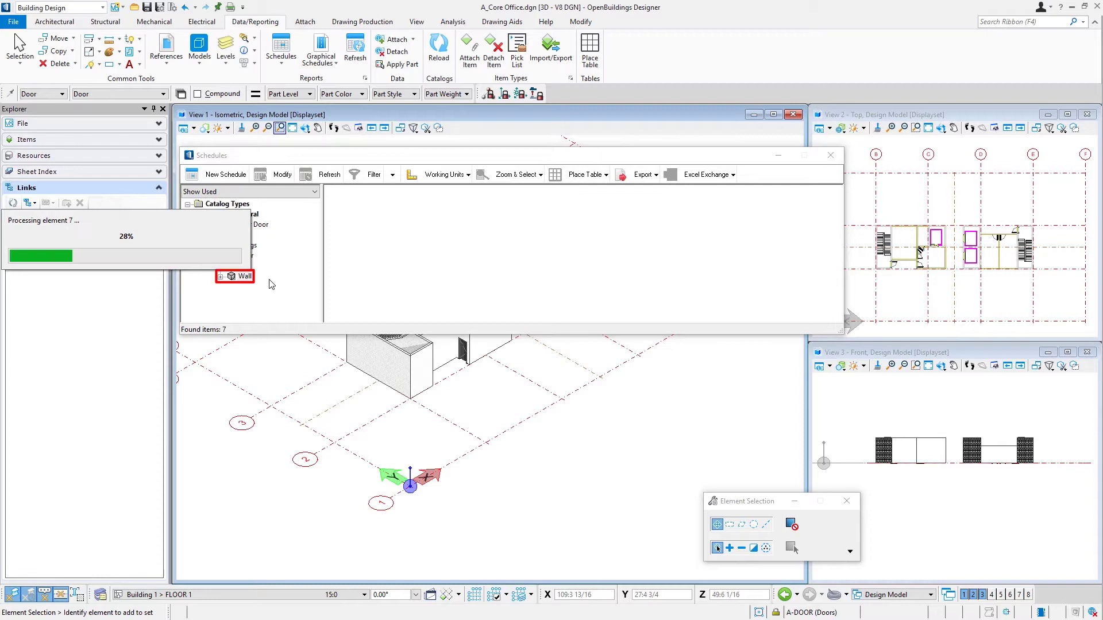
click(244, 276)
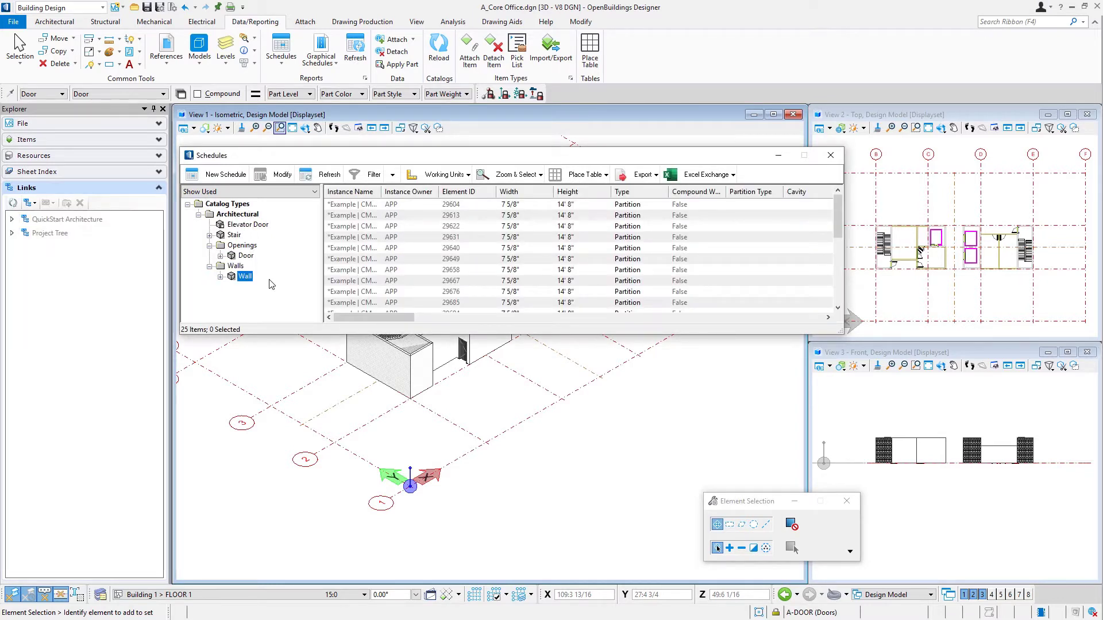
mouse_move(241, 283)
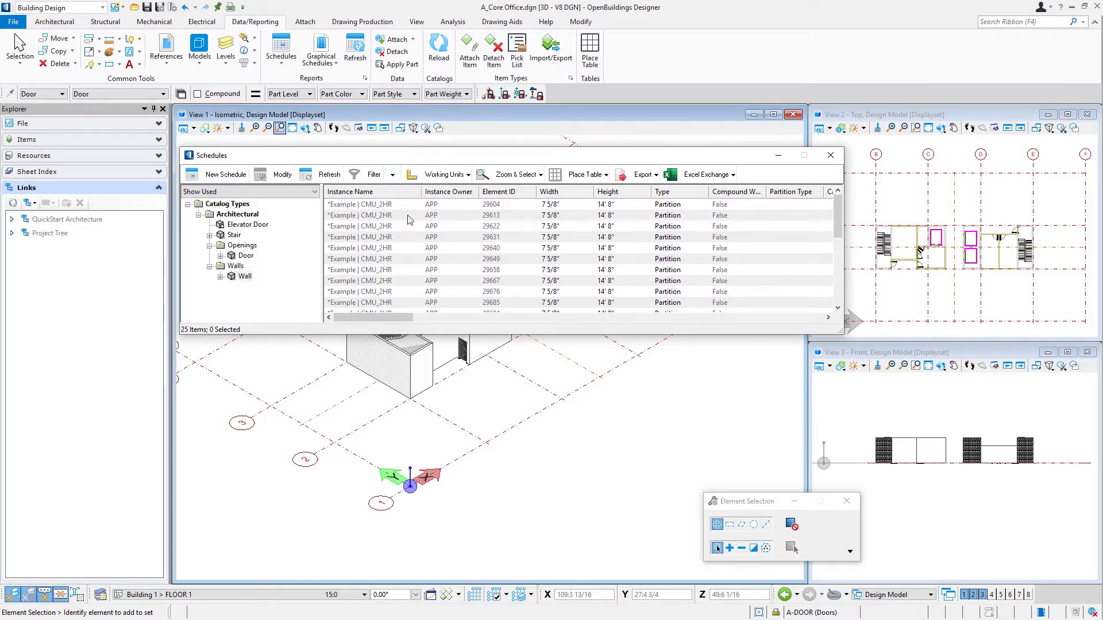
mouse_move(463, 217)
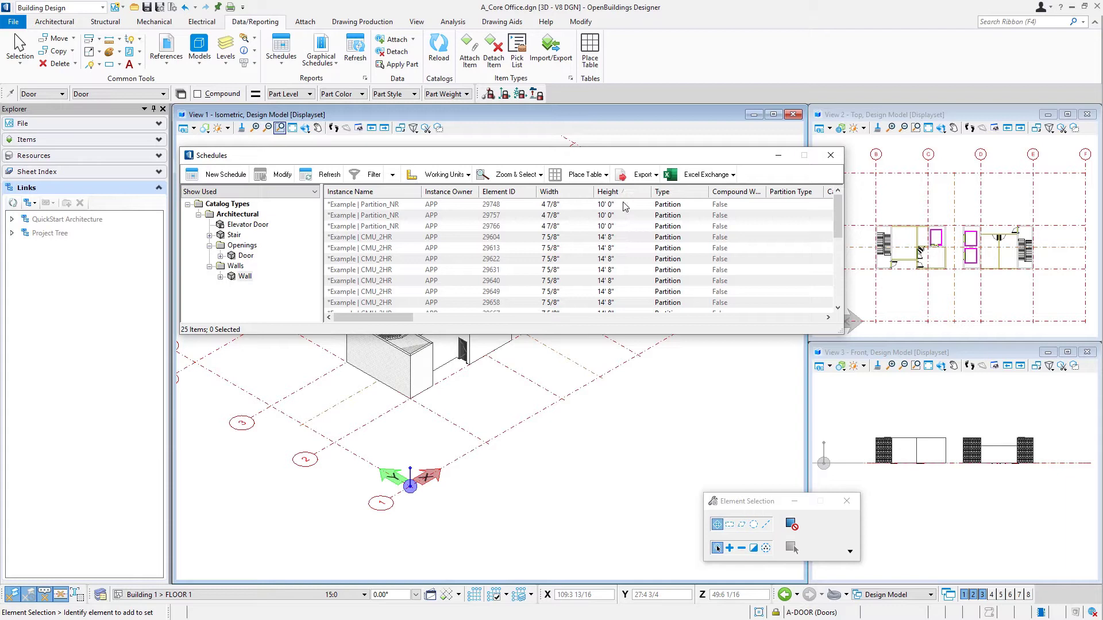
mouse_move(623, 233)
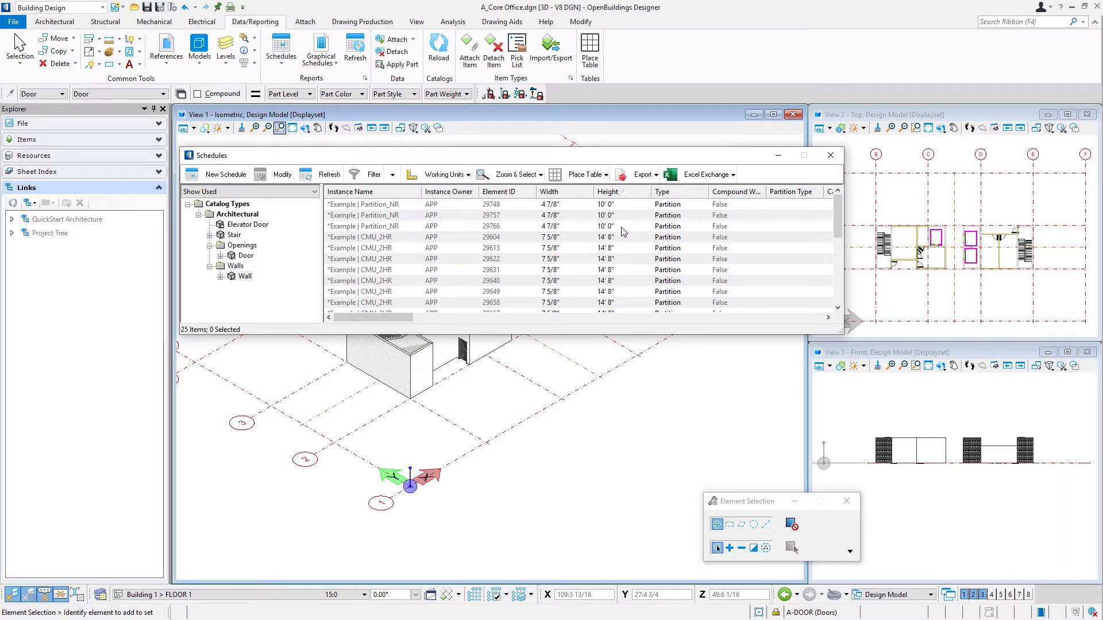
mouse_move(808, 236)
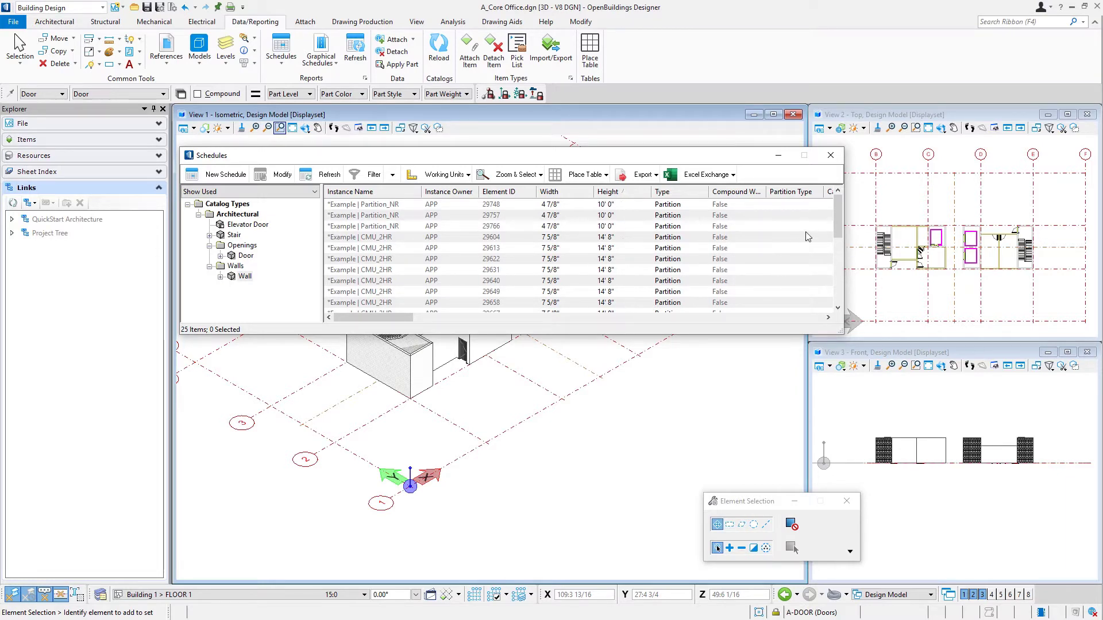
- Select the 22 CMU_2HR wall rows that are 14' 8" tall in the schedule list
scroll(down, 3)
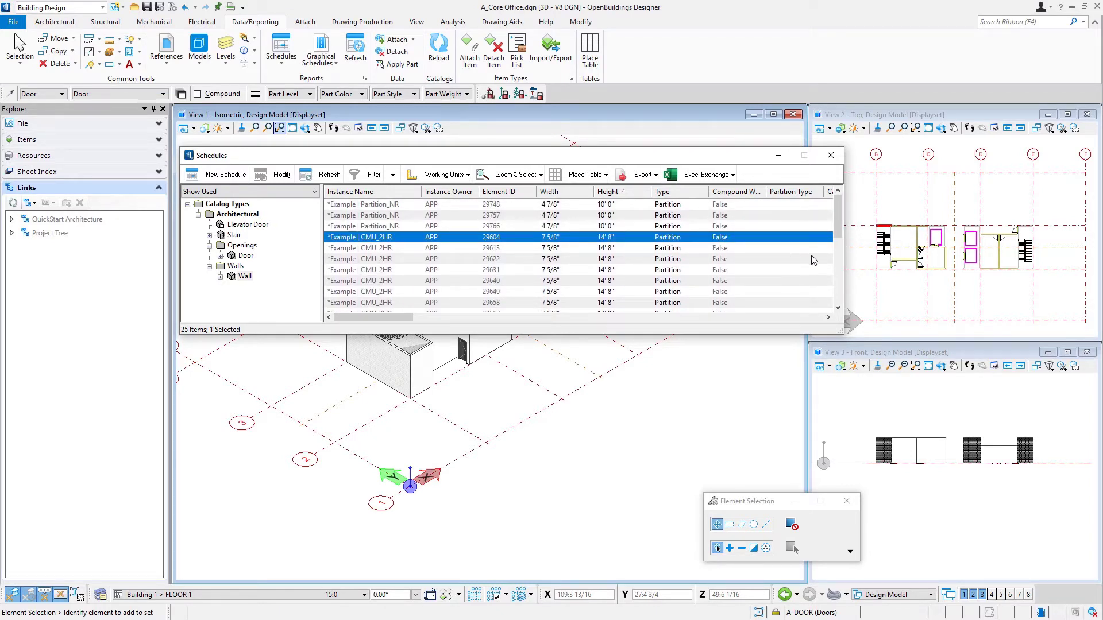
scroll(down, 3)
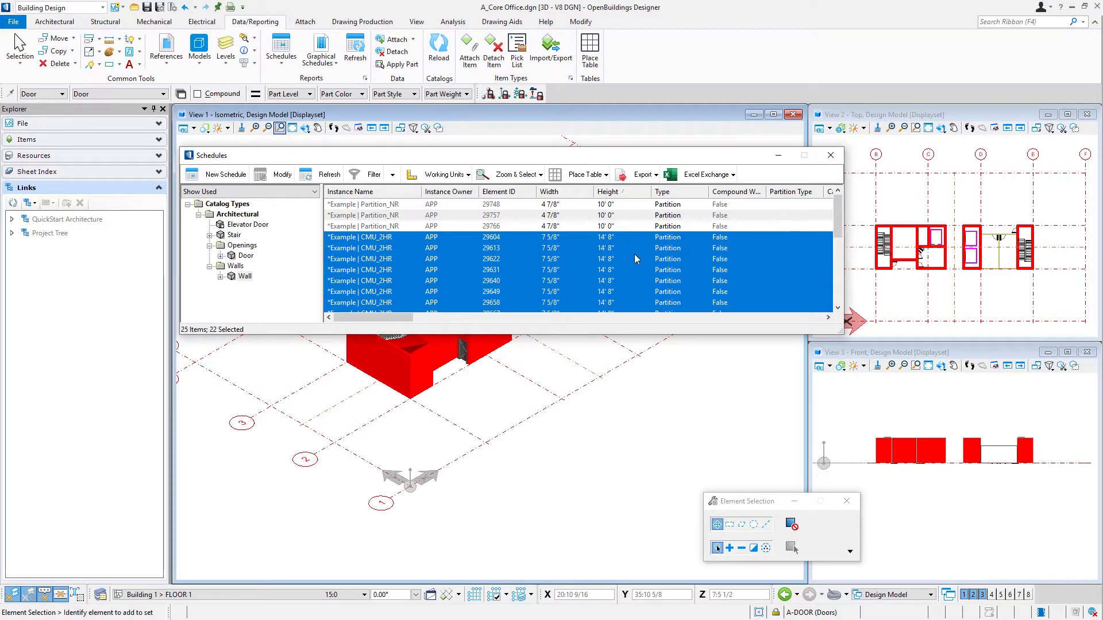
mouse_move(610, 248)
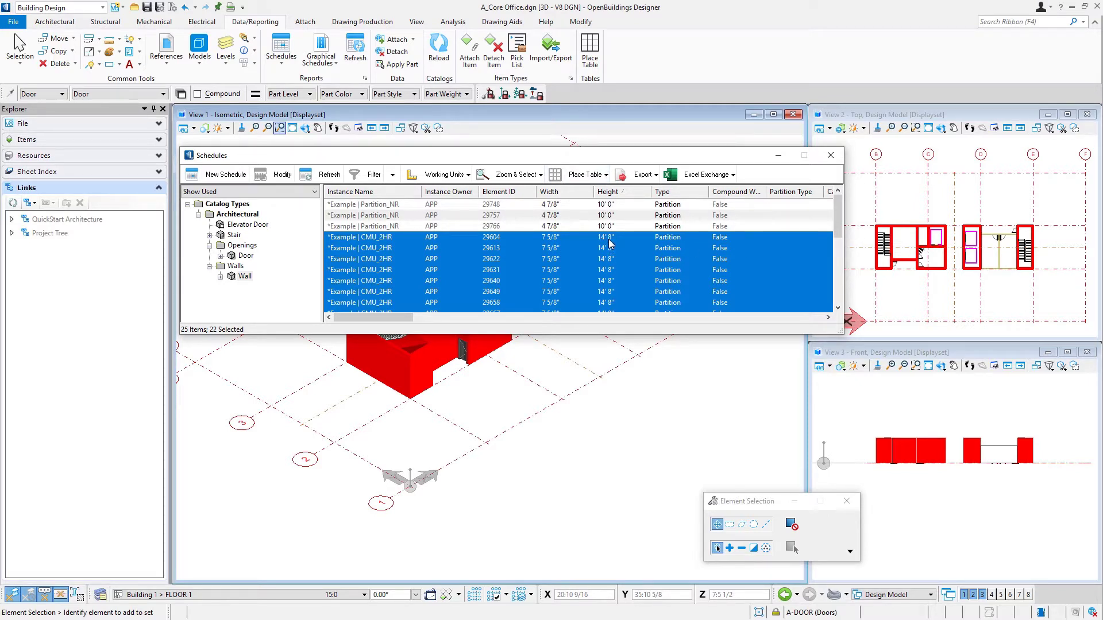
- Edit Values on the selected CMU_2HR walls, changing Height from 14' 8" to 13' 8"
right_click(610, 244)
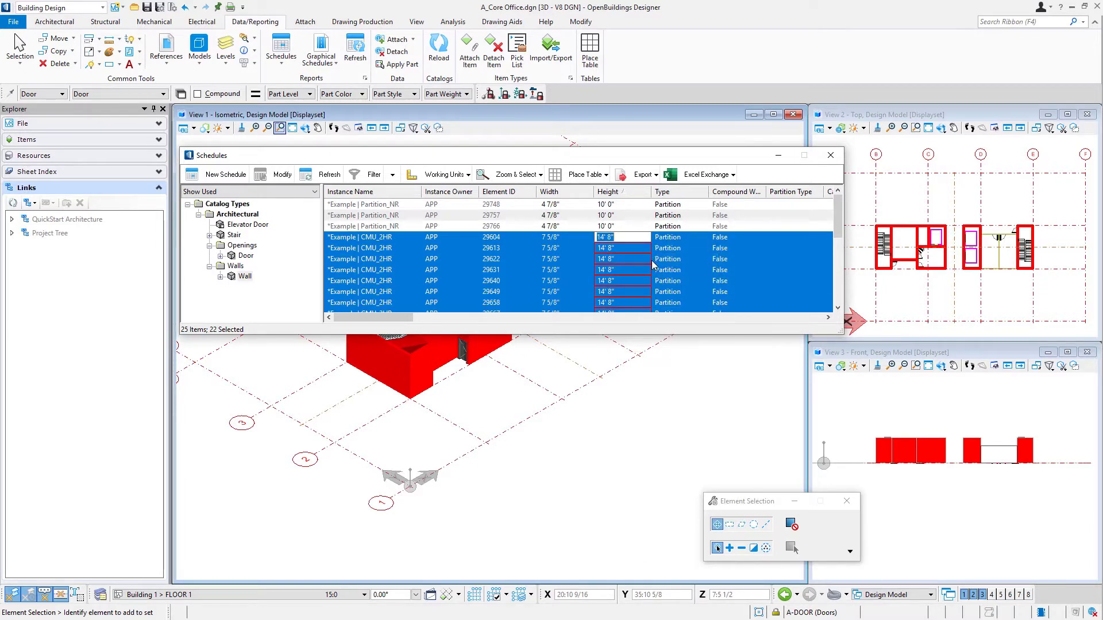
mouse_move(620, 246)
text(3)
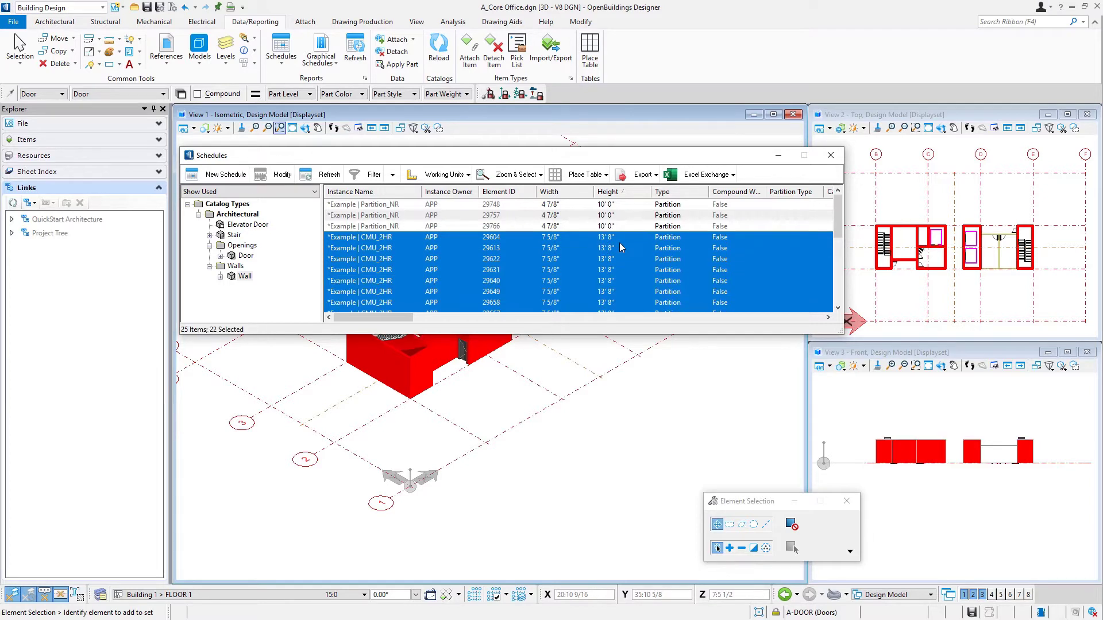
key(Return)
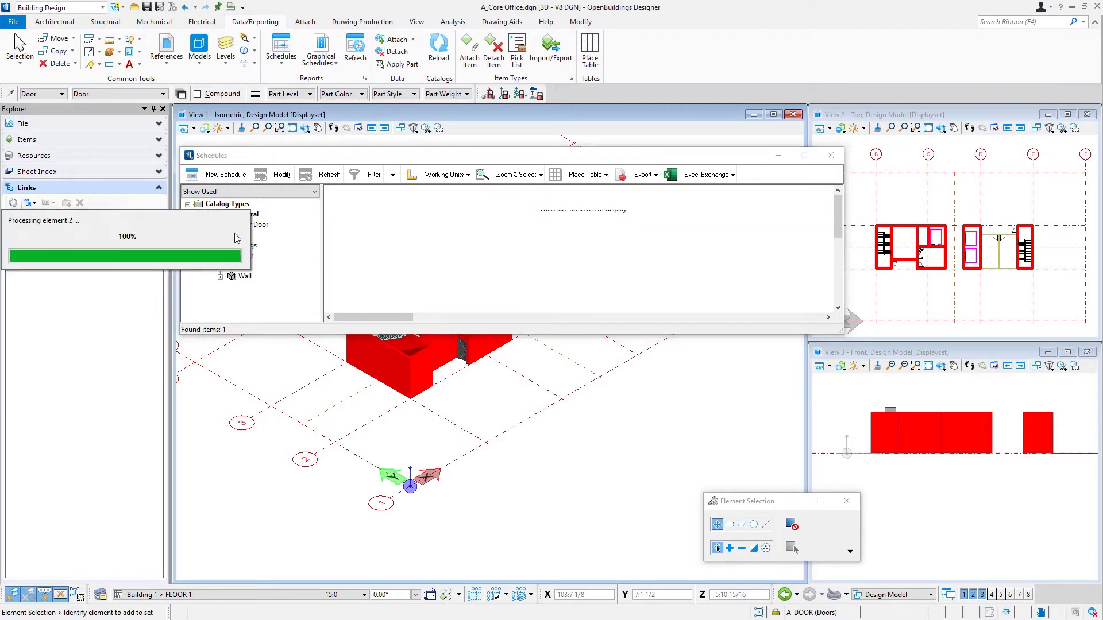
- Set both Stair entries to 14' 0" height (24 risers of 7") and close the Schedules window
click(236, 234)
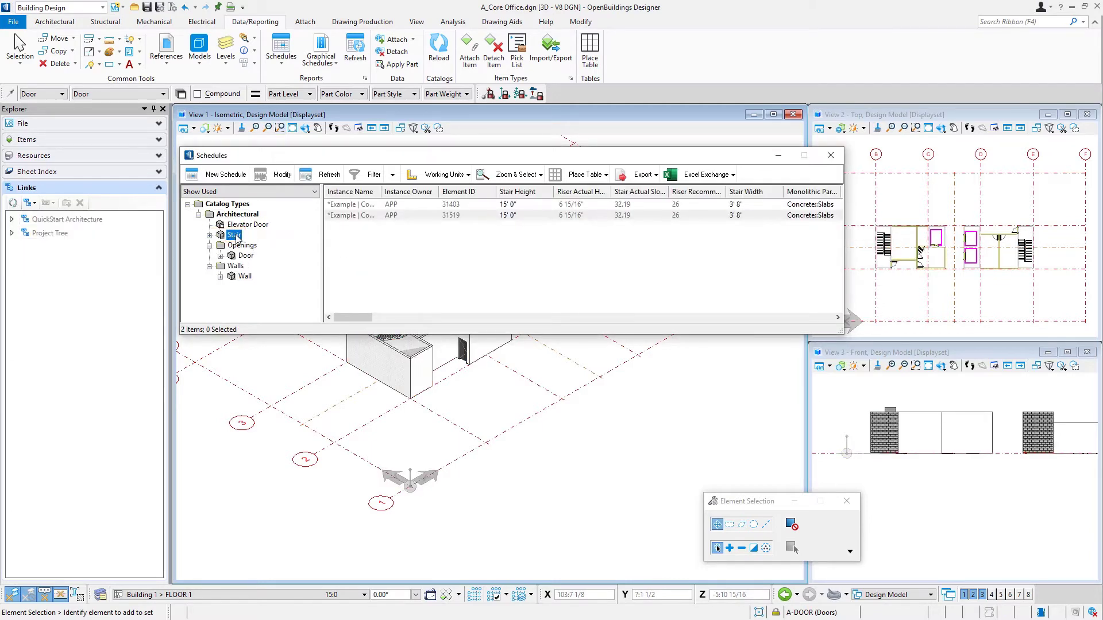
mouse_move(524, 205)
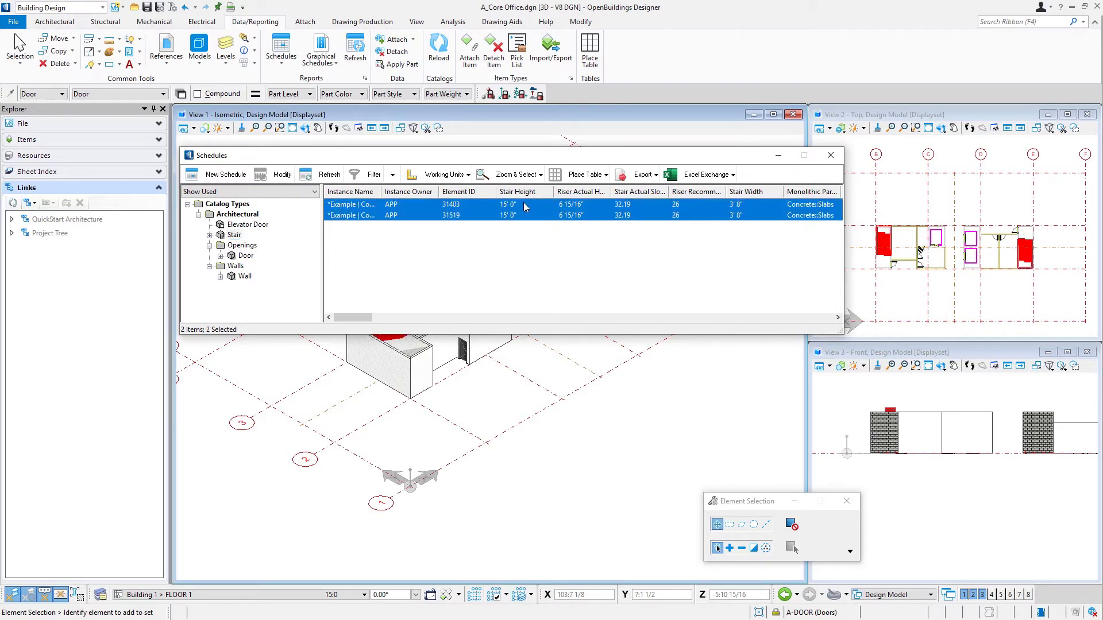
right_click(524, 211)
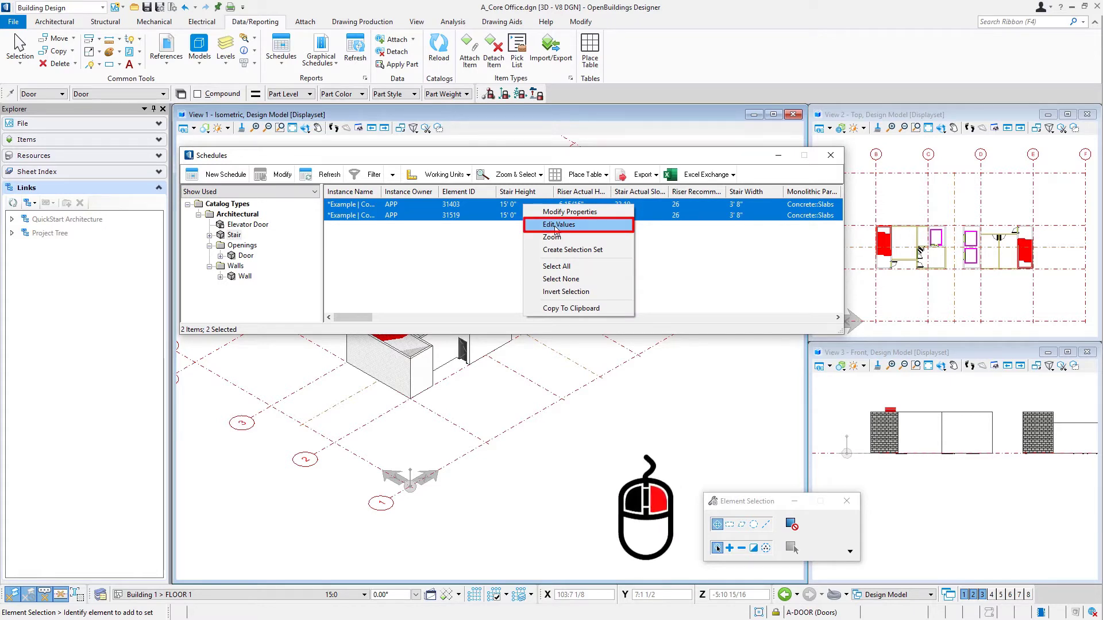
click(559, 224)
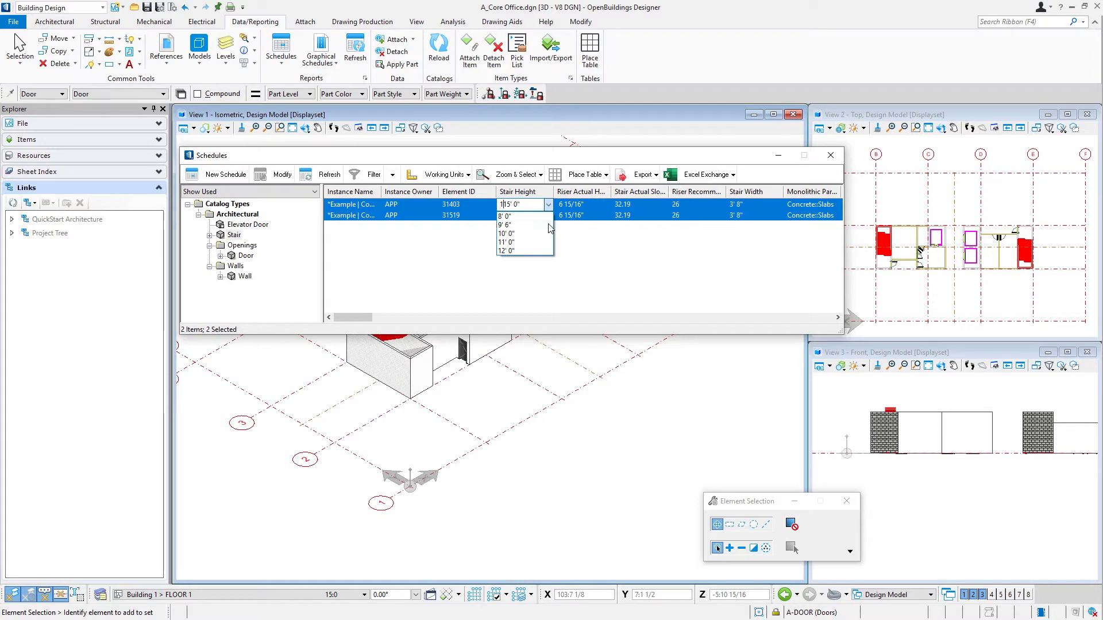
text(45)
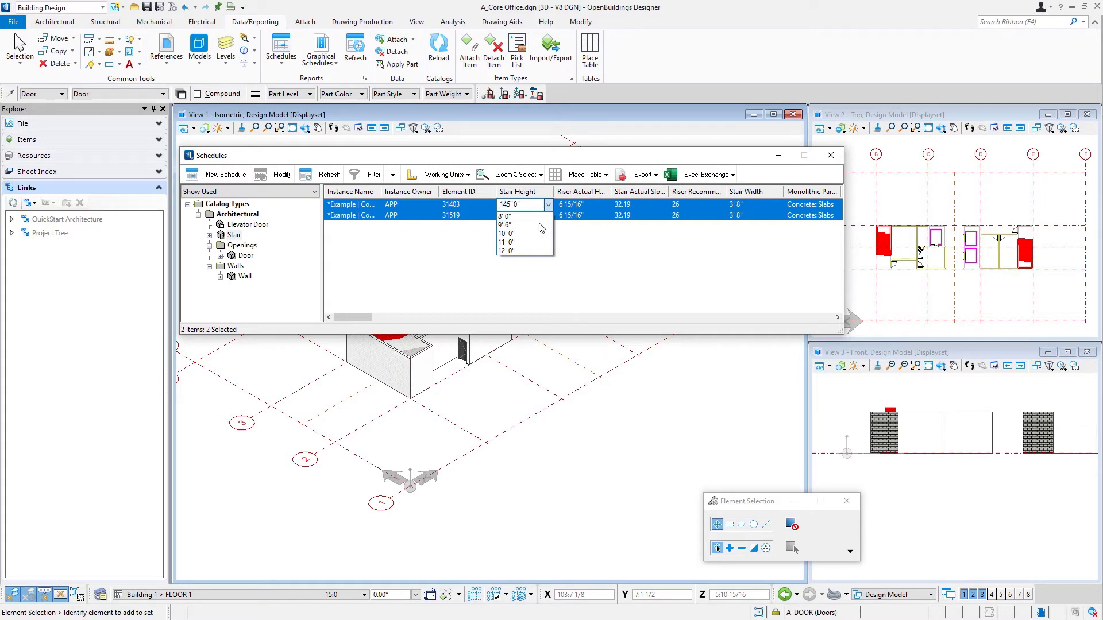
click(506, 215)
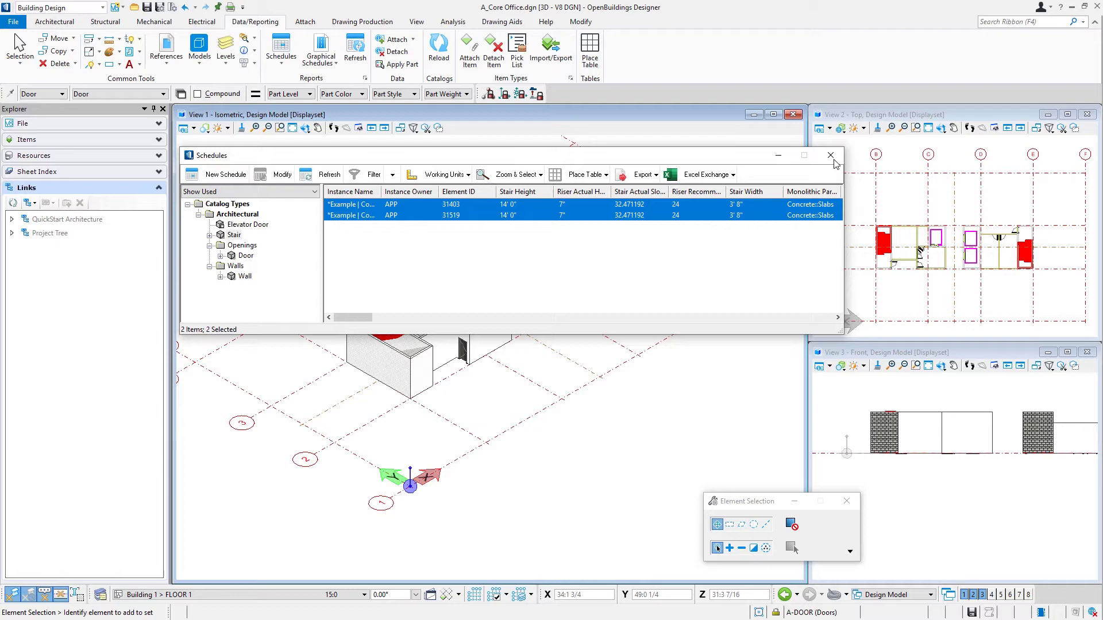
click(830, 155)
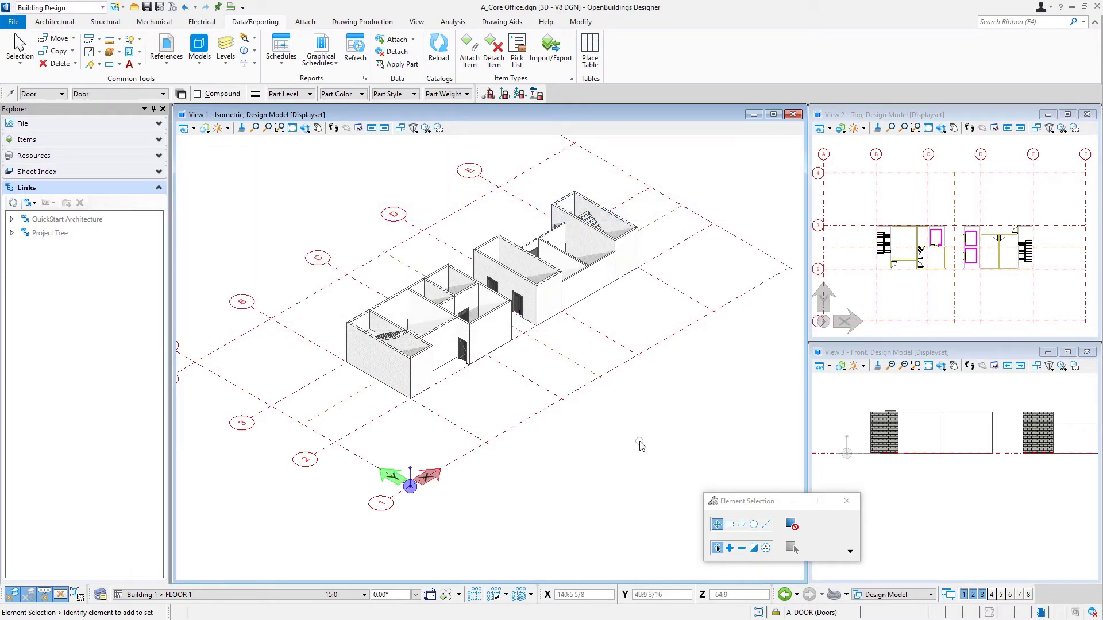
mouse_move(369, 144)
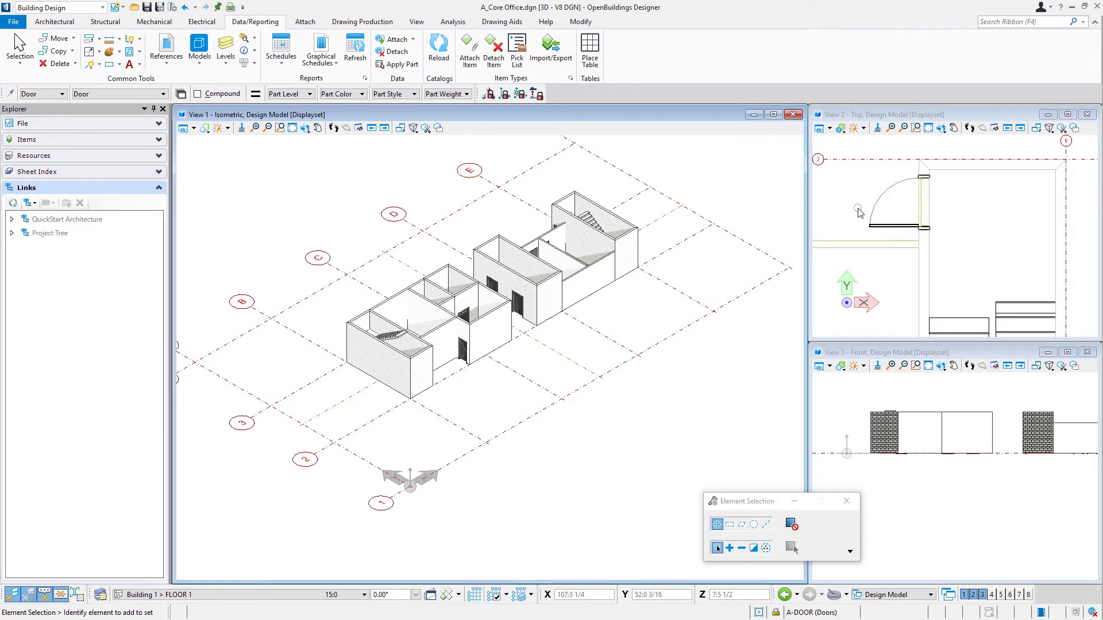
mouse_move(997, 187)
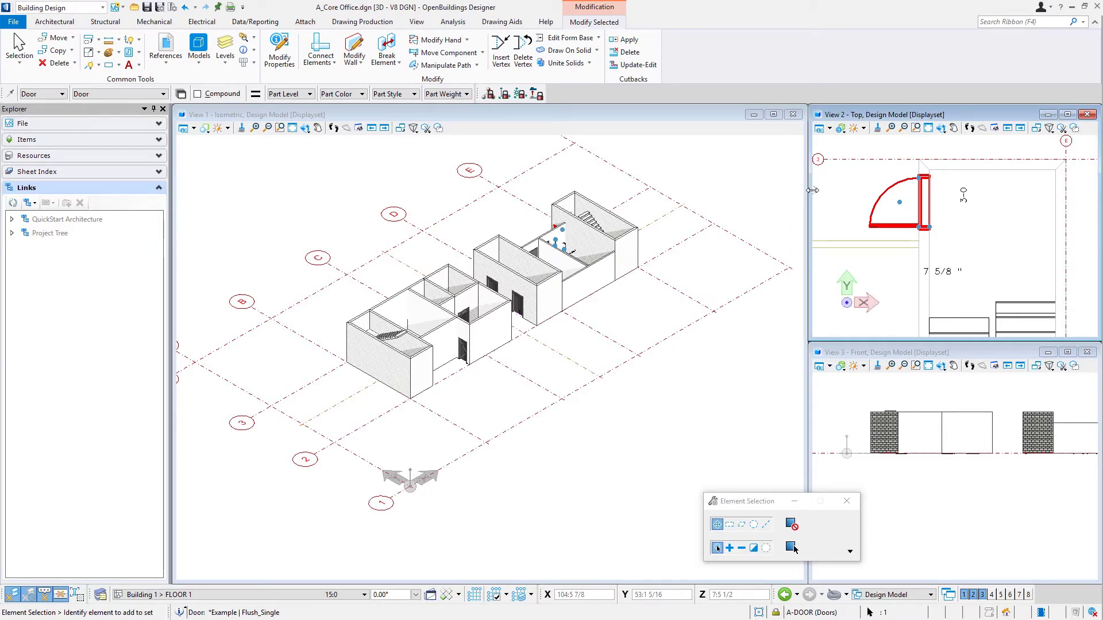
mouse_move(961, 237)
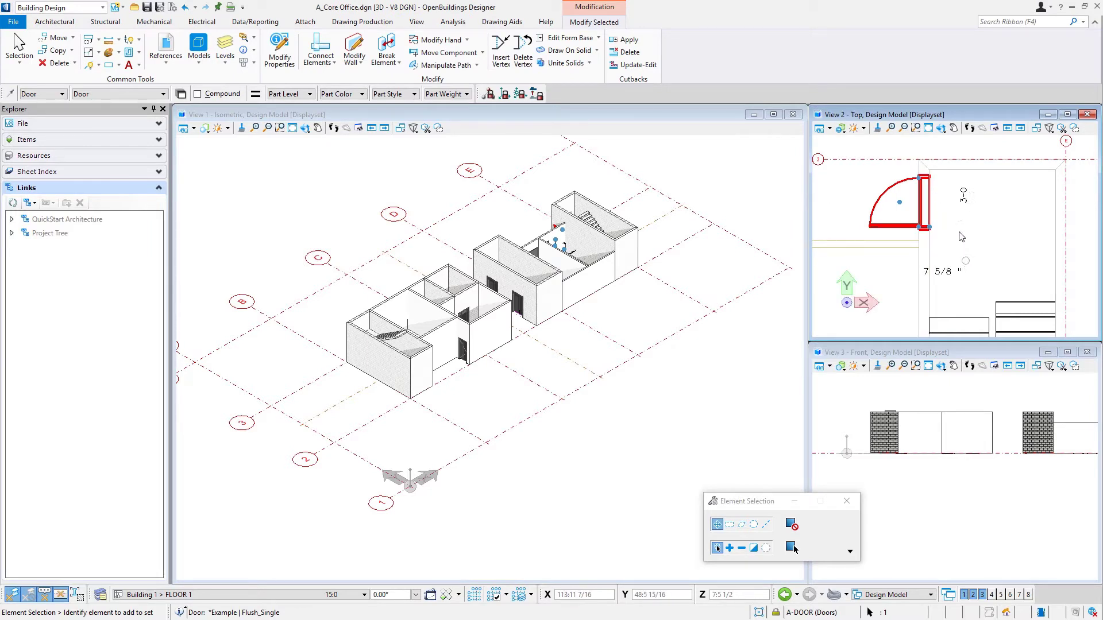
mouse_move(902, 205)
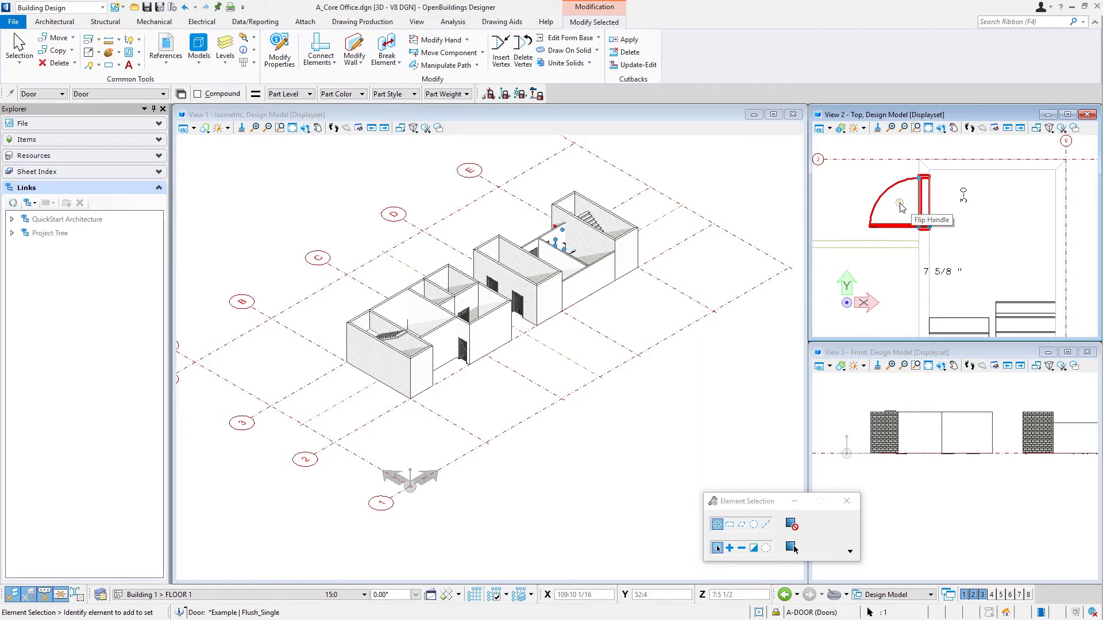
- Reverse the selected door's swing with its Flip Handle so it opens inward
click(900, 204)
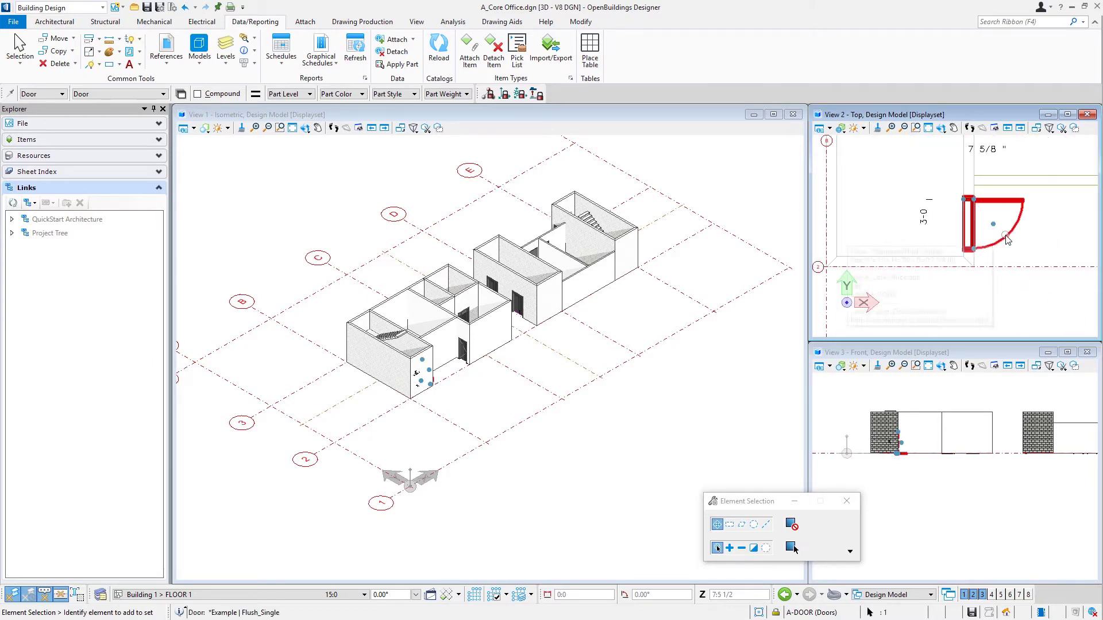
mouse_move(992, 226)
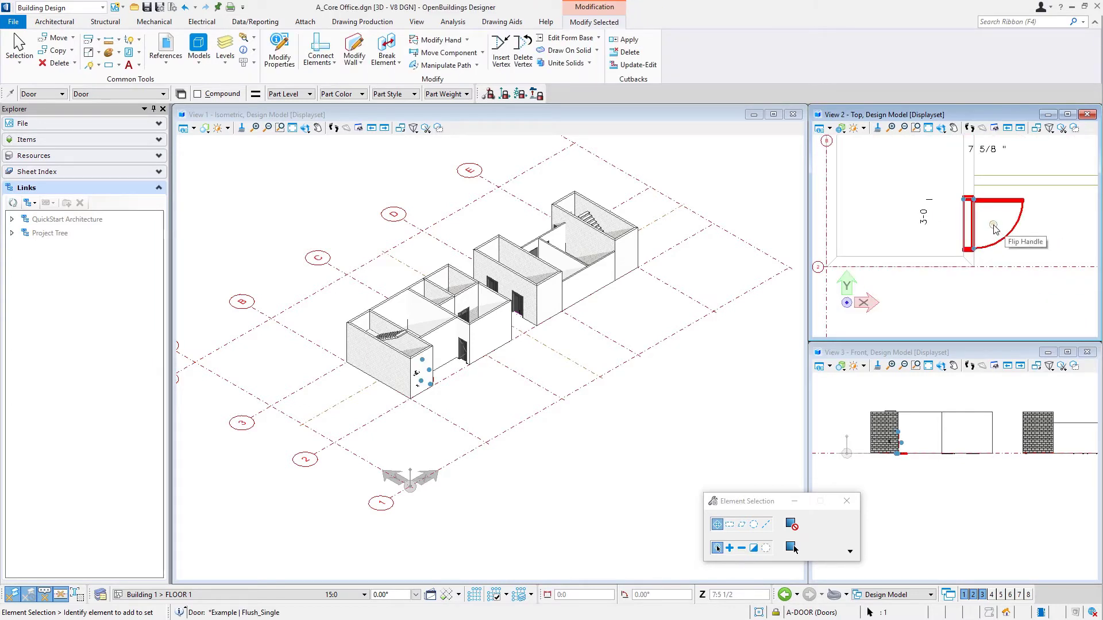
click(993, 224)
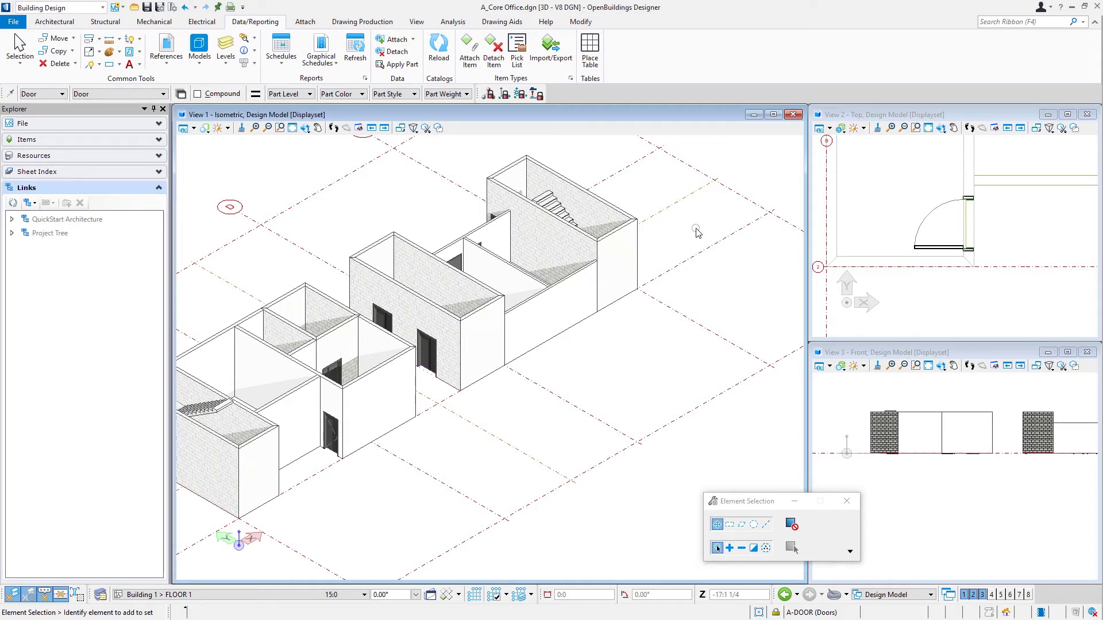
- Select both stairs and apply Displayset Set so only they remain visible
click(553, 202)
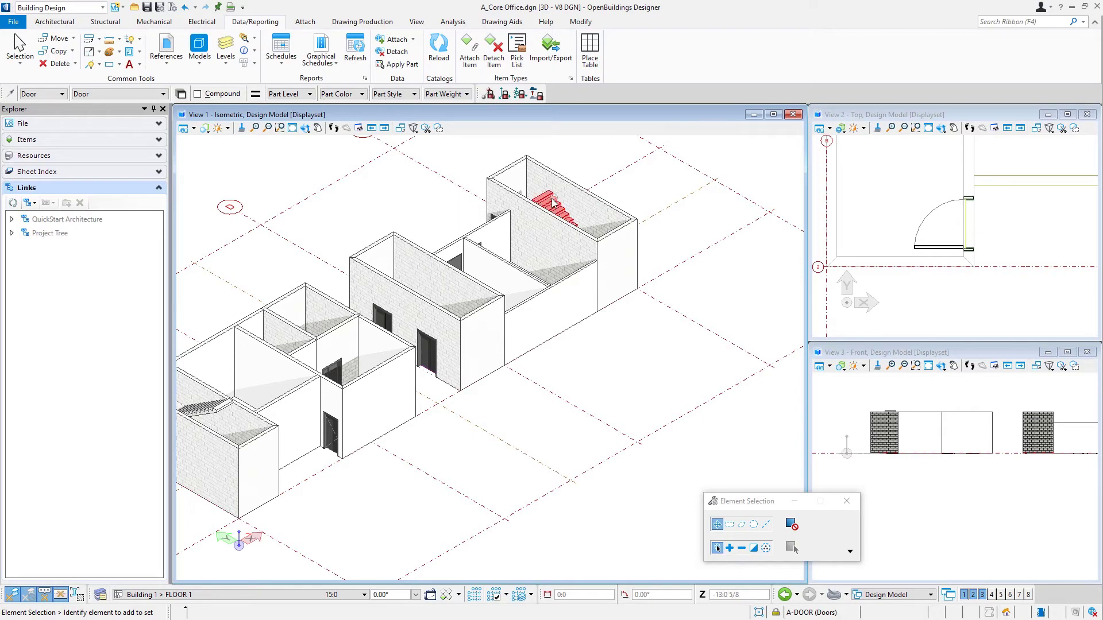
click(552, 205)
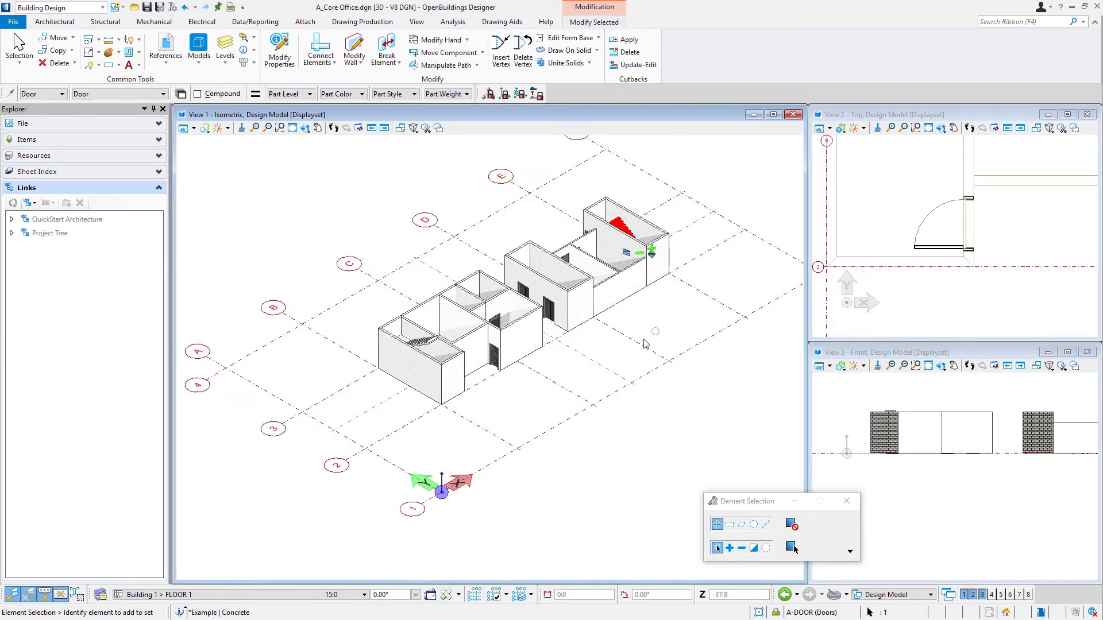
key(ctrl)
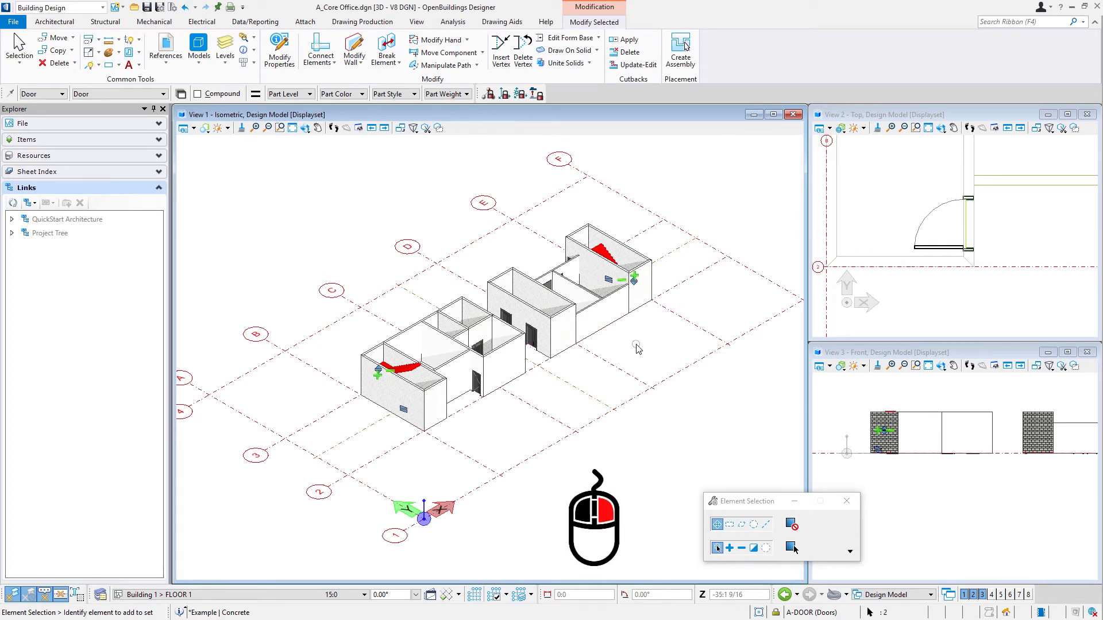
right_click(635, 345)
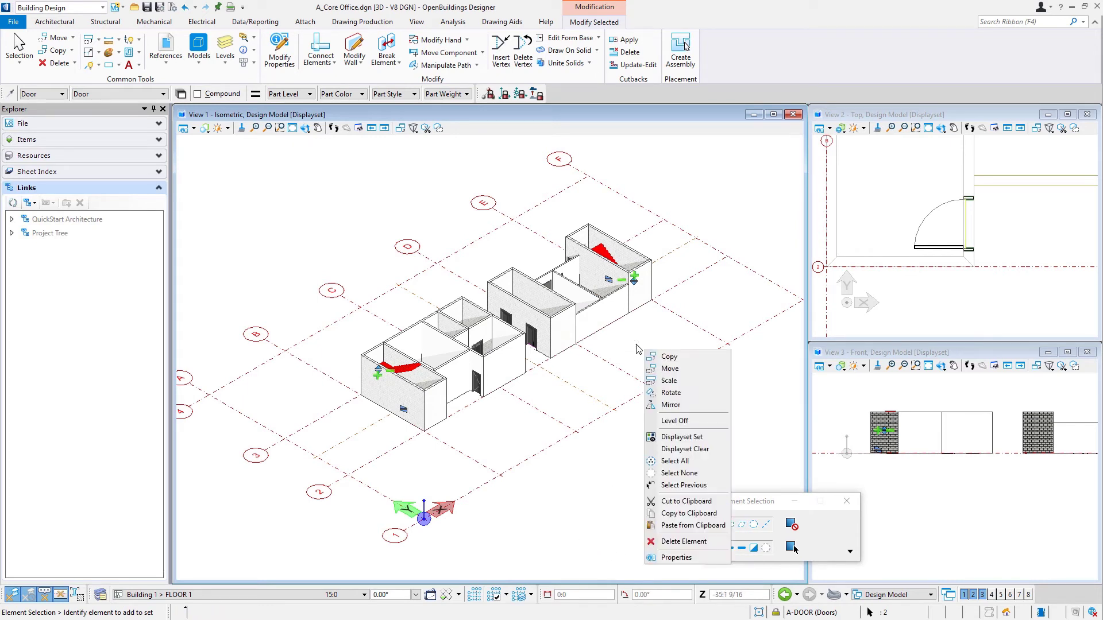
mouse_move(626, 397)
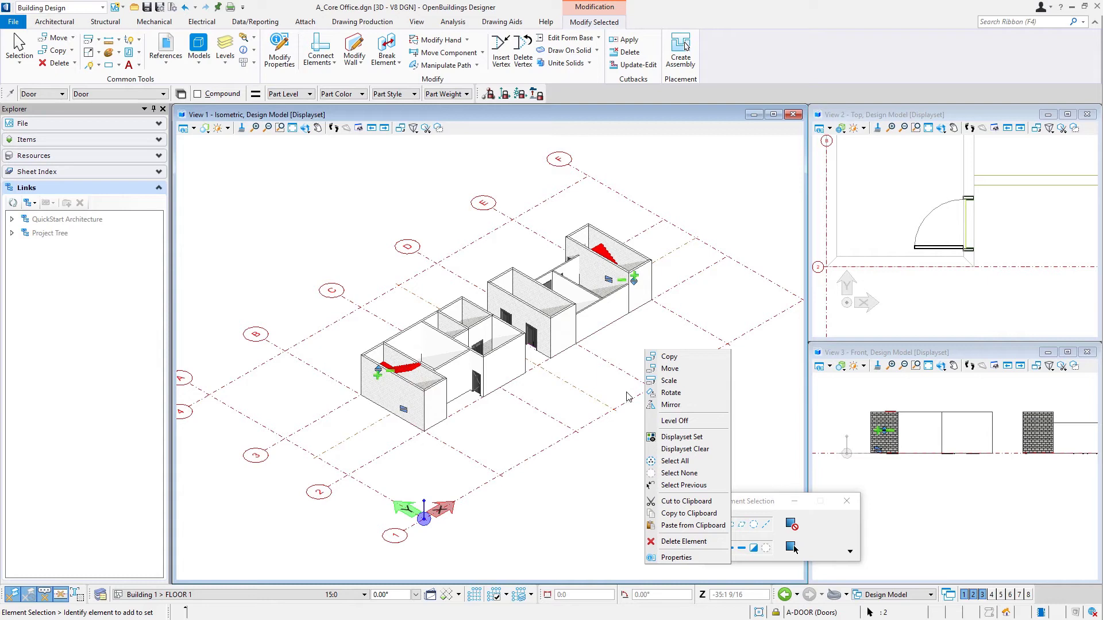
mouse_move(688, 436)
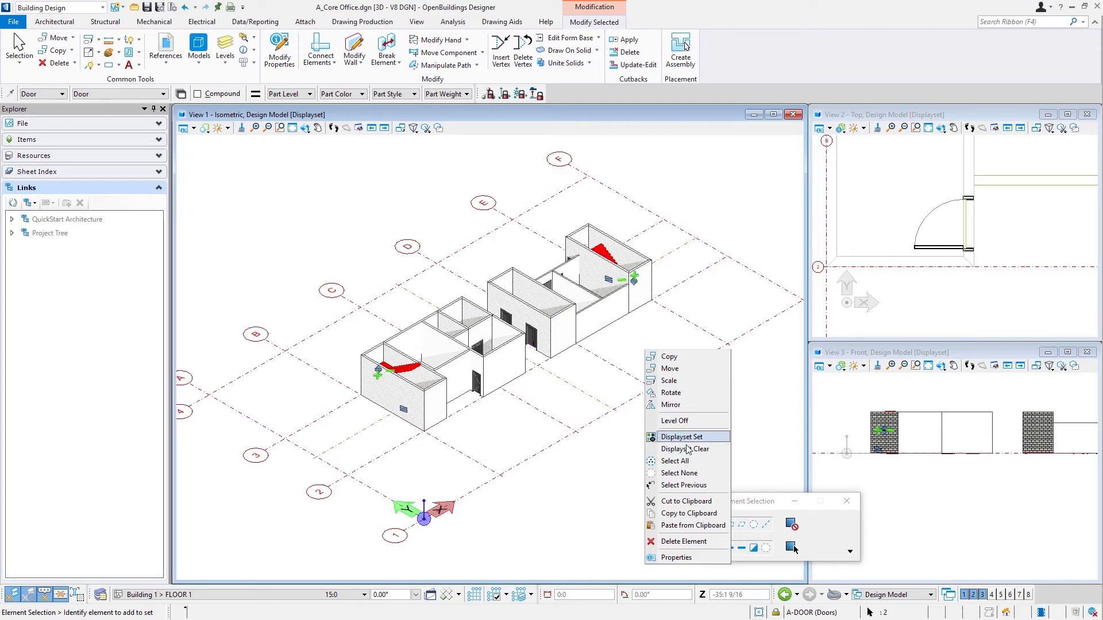
mouse_move(686, 437)
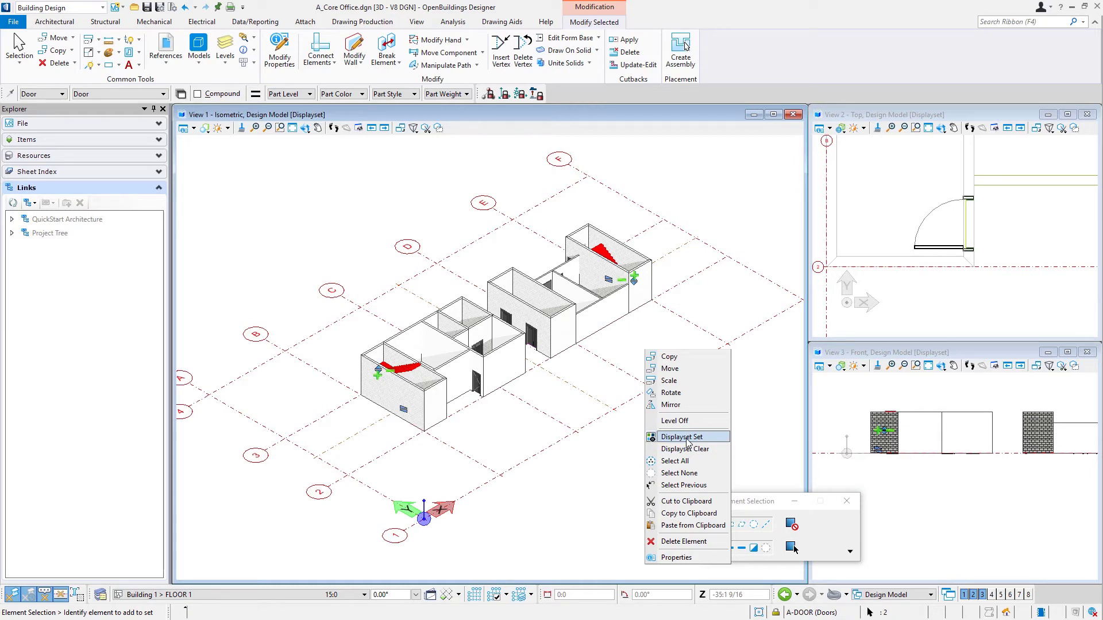
click(686, 436)
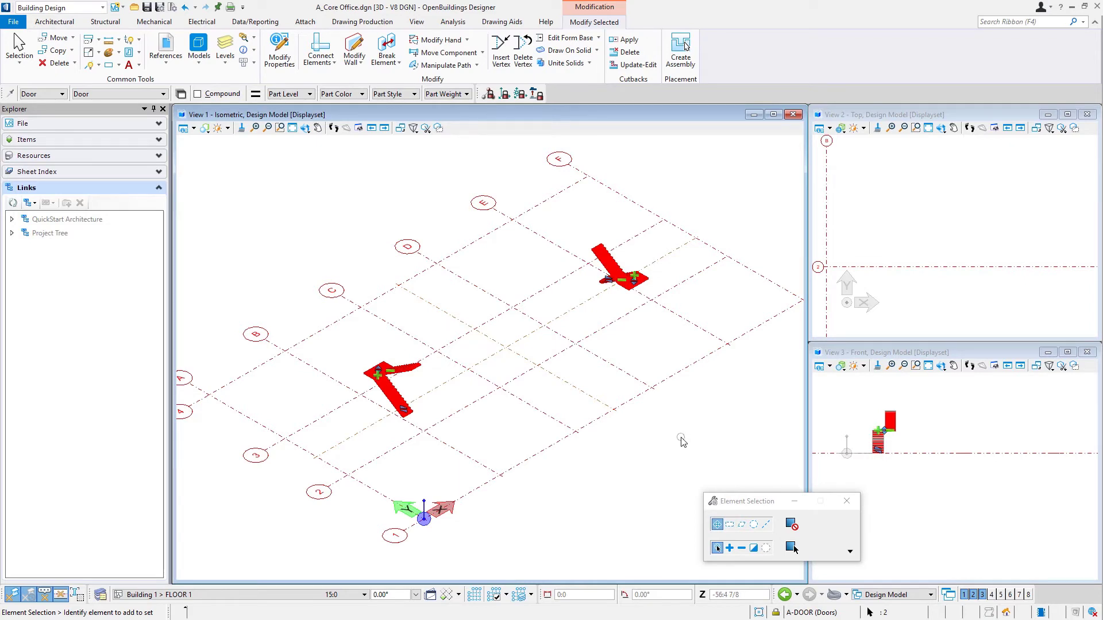
mouse_move(675, 441)
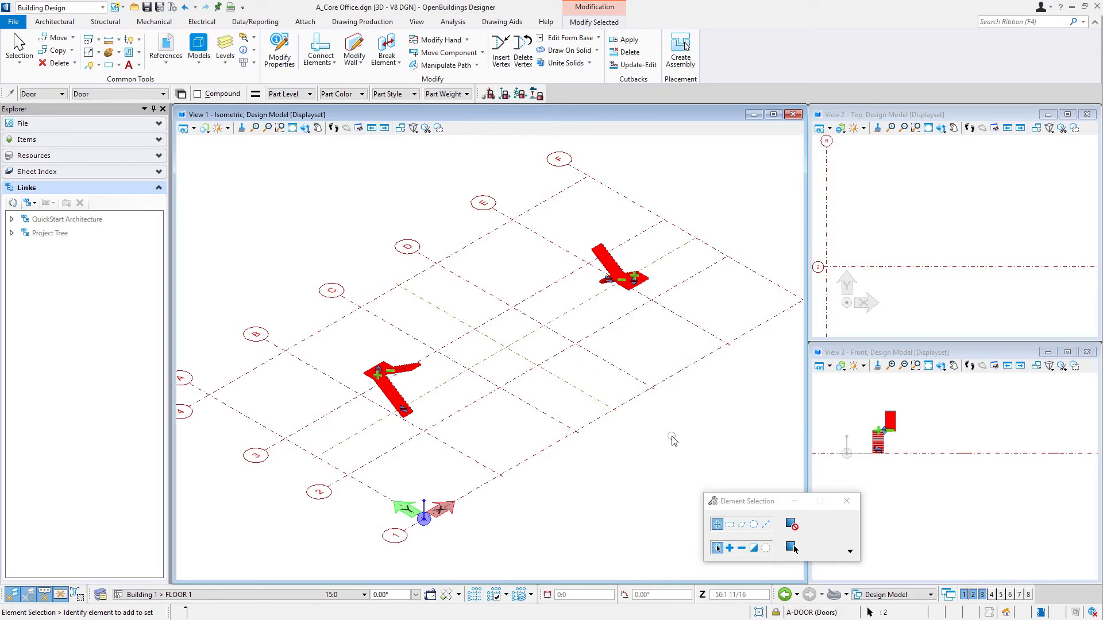
mouse_move(670, 436)
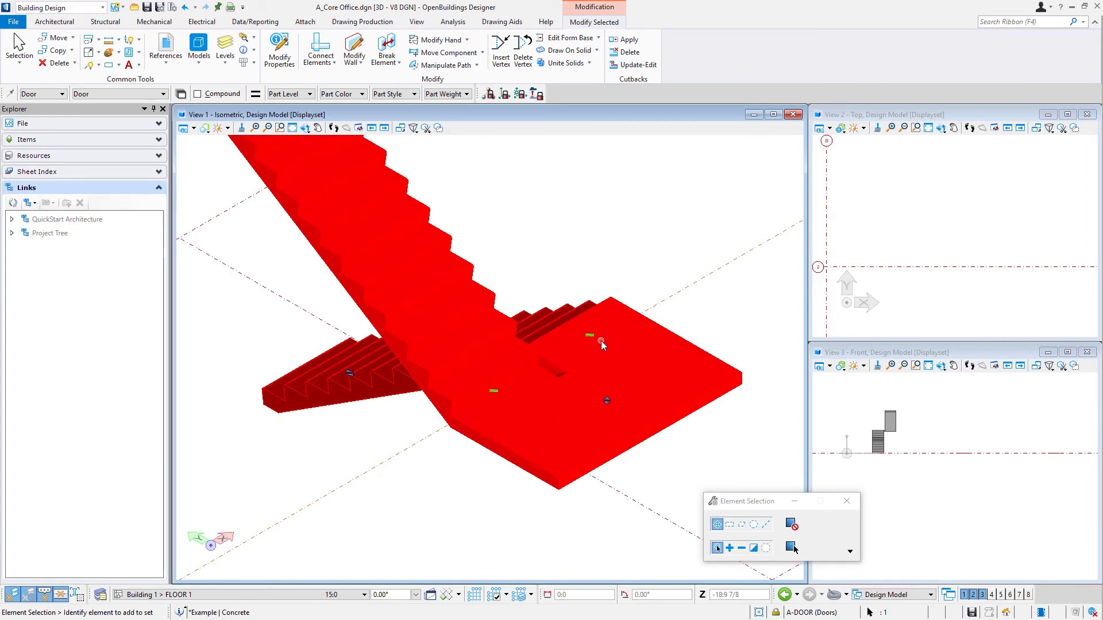
- Reposition the stair landing with its handle and rotate the flight -90° to redistribute treads
click(503, 394)
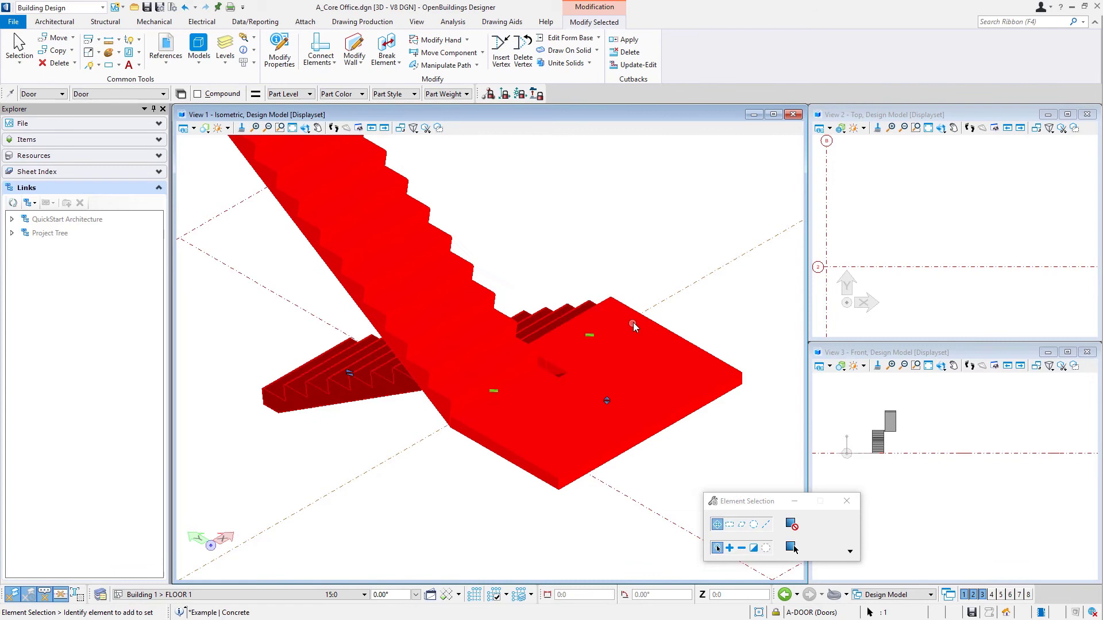
click(587, 333)
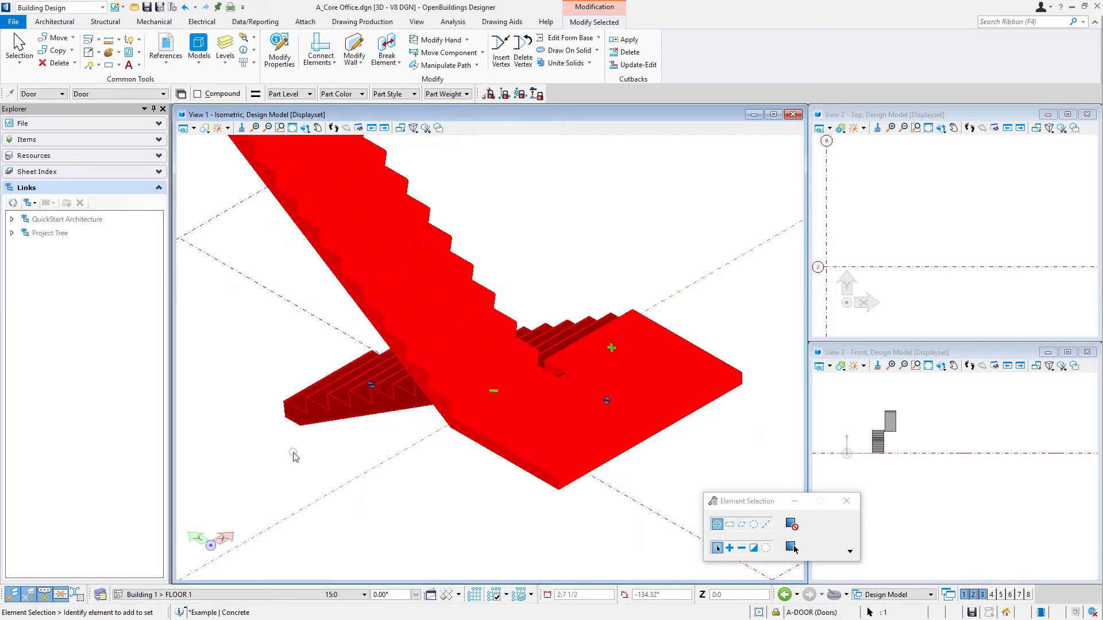
mouse_move(609, 402)
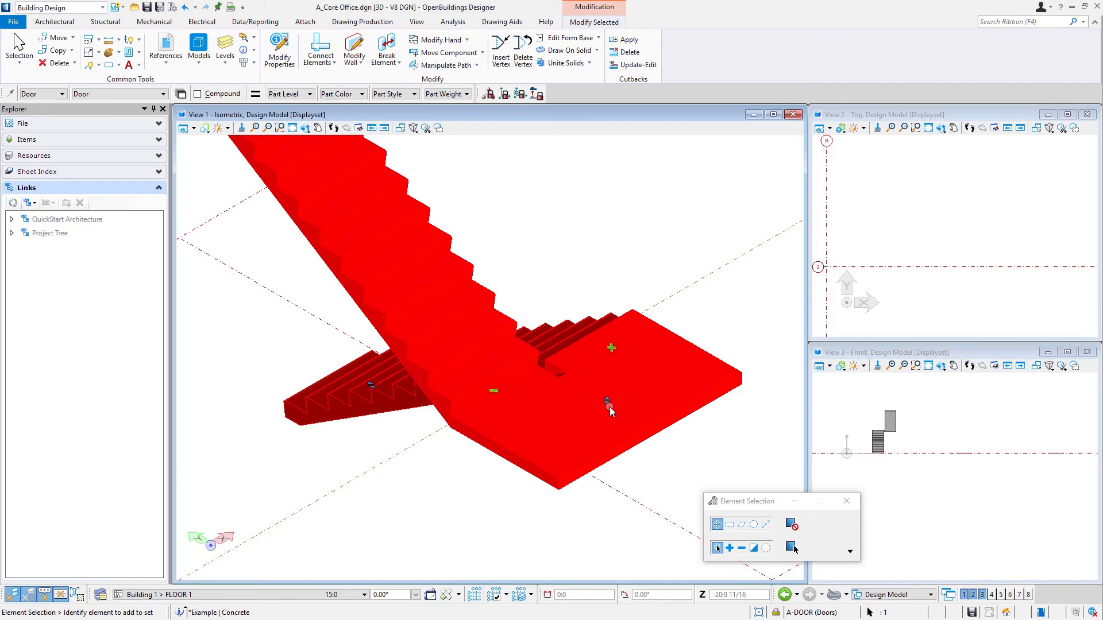
mouse_move(636, 350)
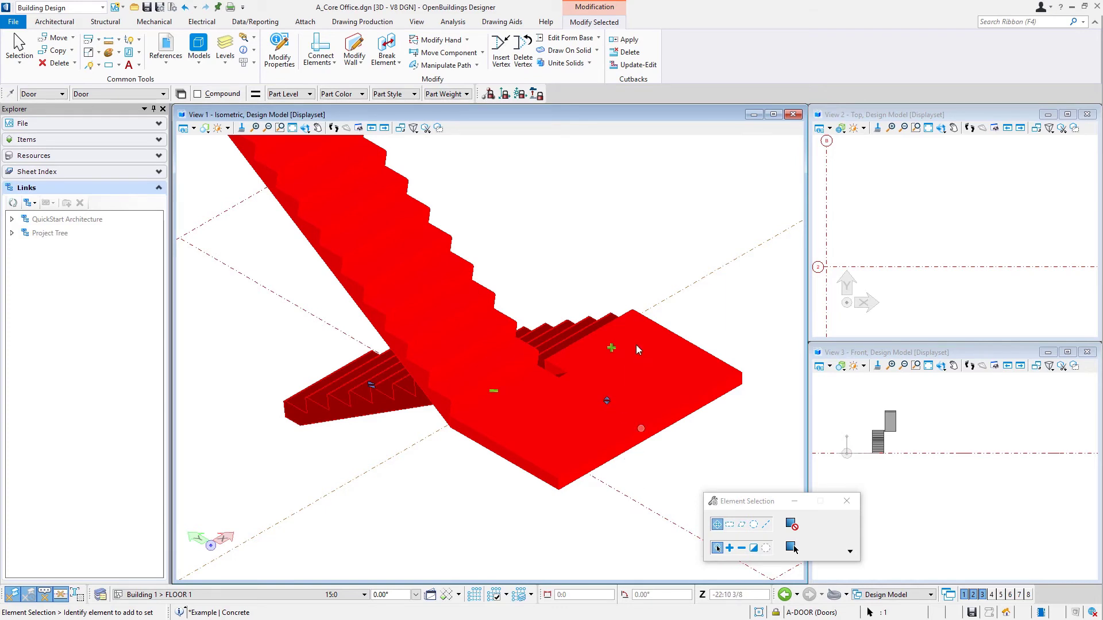
mouse_move(636, 355)
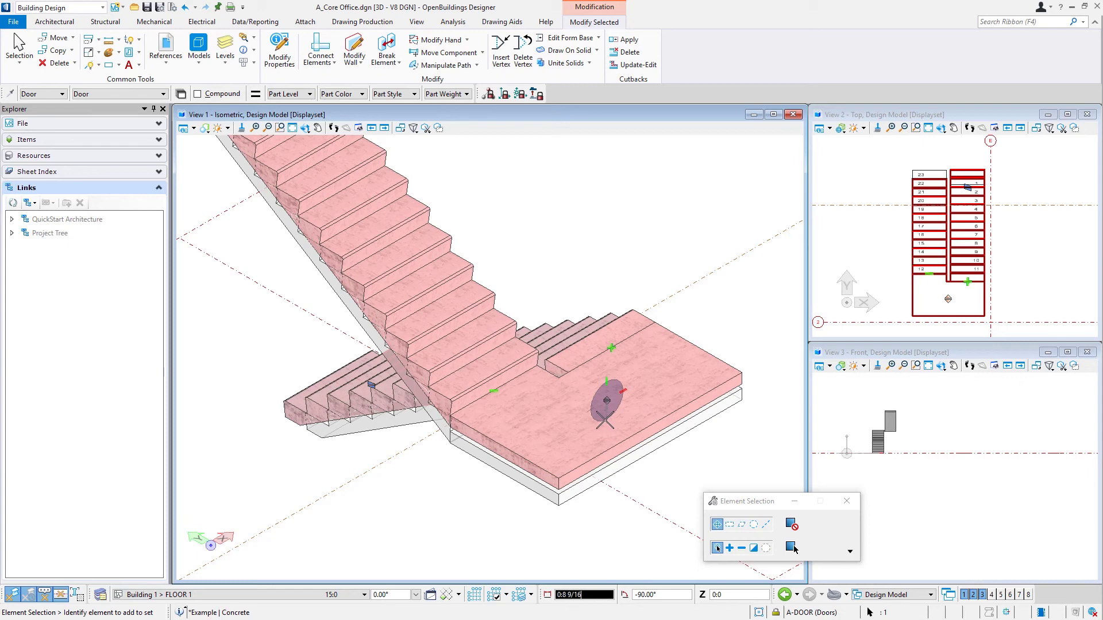
click(607, 422)
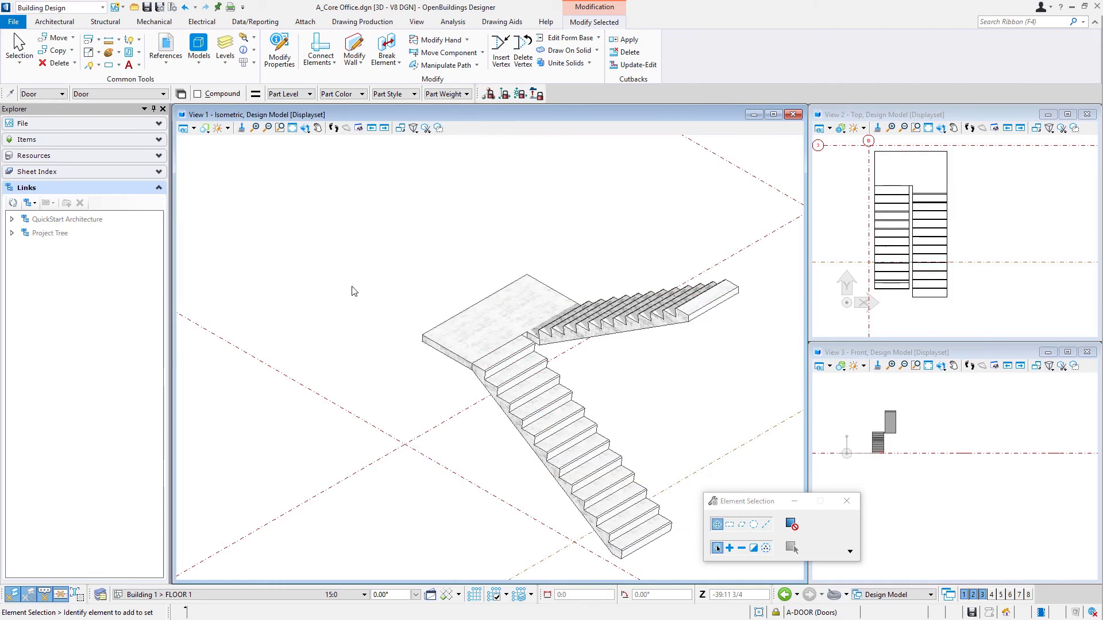
- Fit the whole core in the view and clear the displayset so every element shows again
click(255, 22)
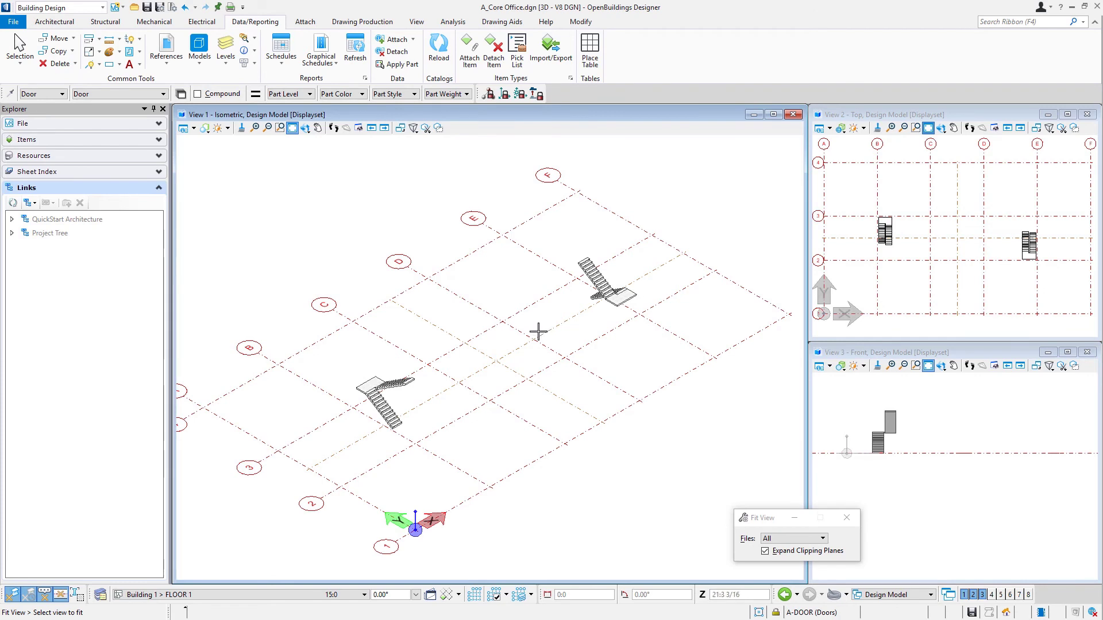
mouse_move(534, 352)
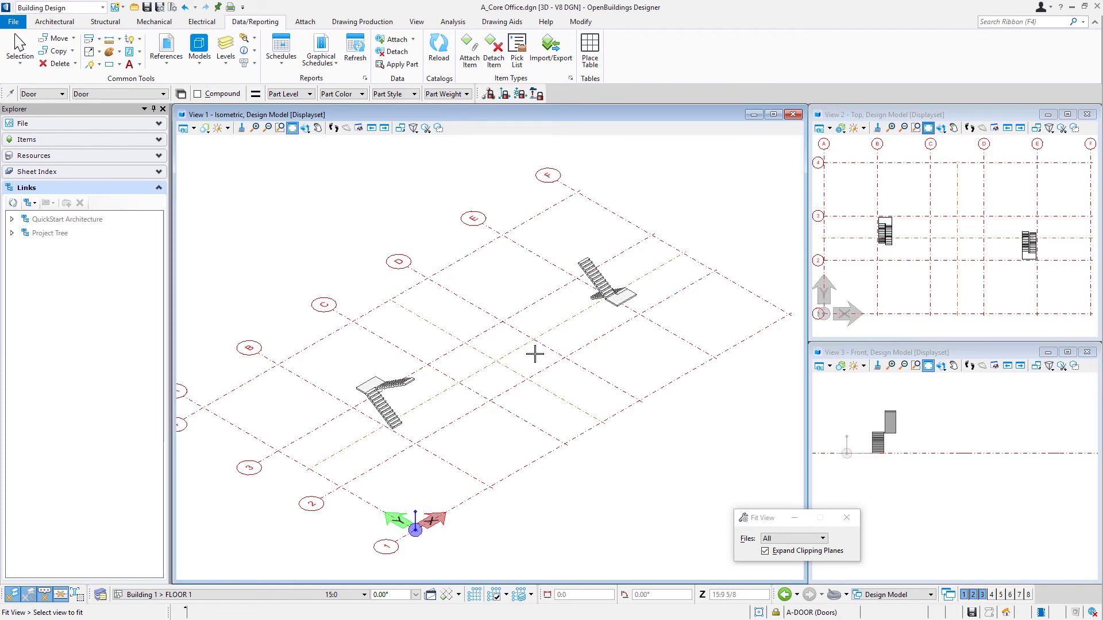
right_click(534, 355)
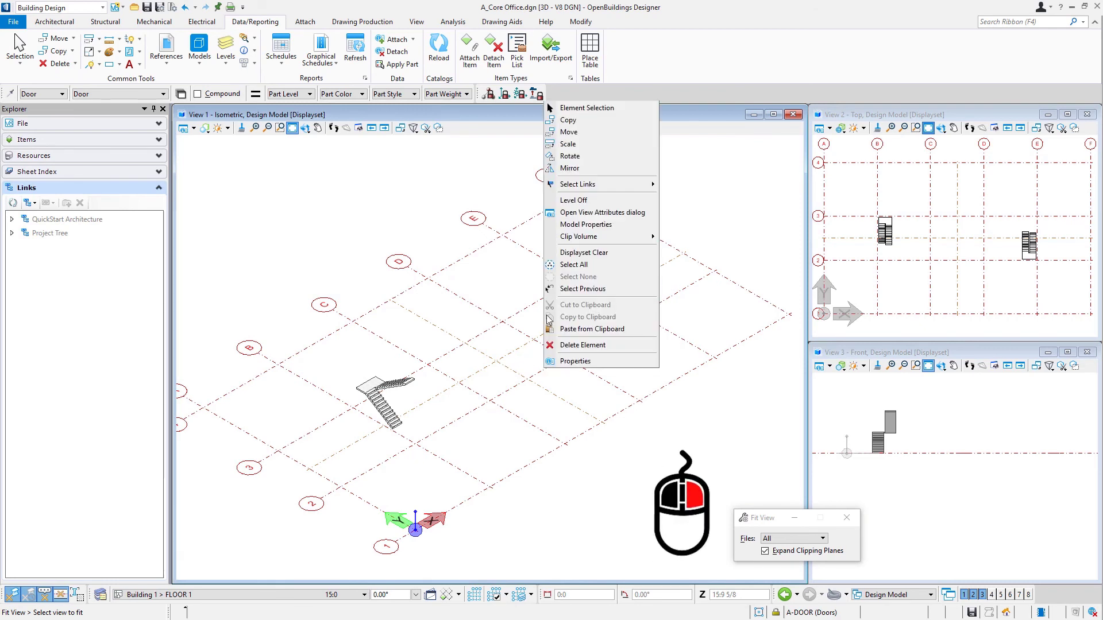
mouse_move(583, 252)
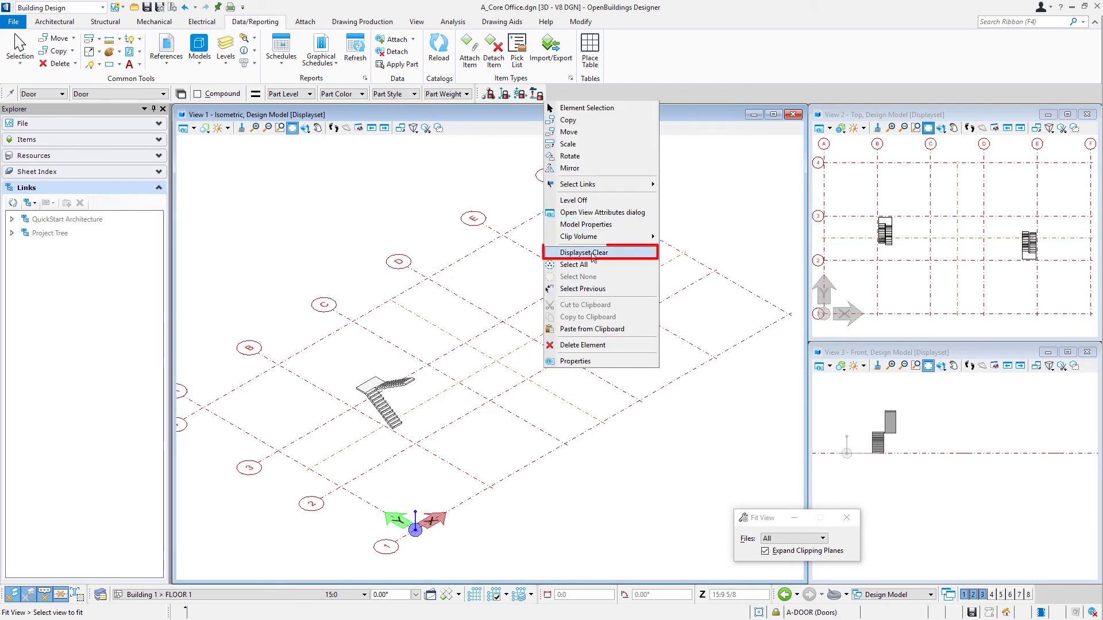
click(581, 251)
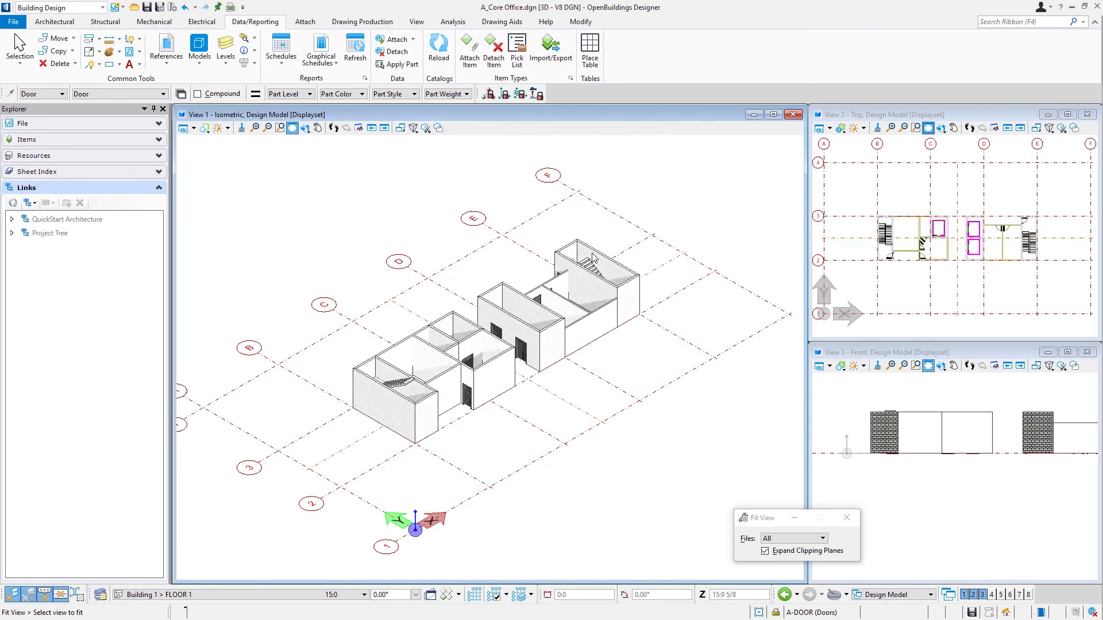